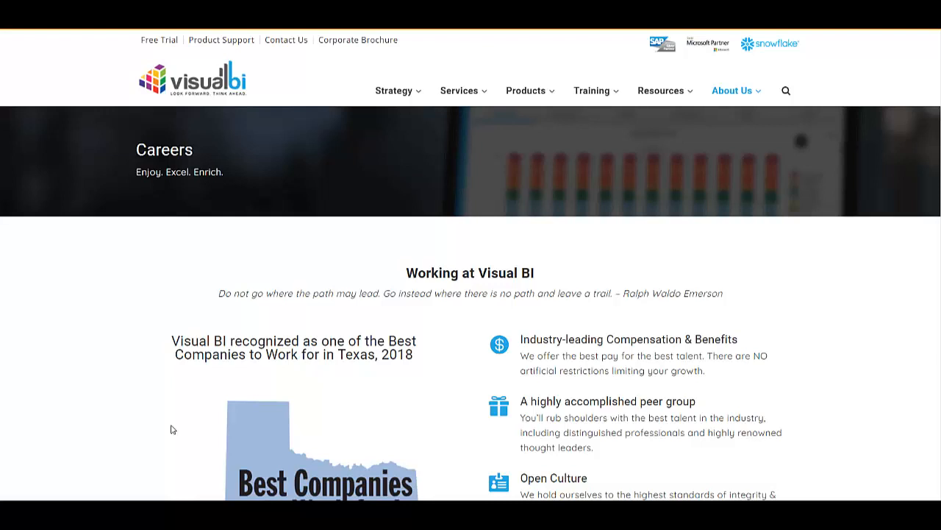
mouse_move(185, 162)
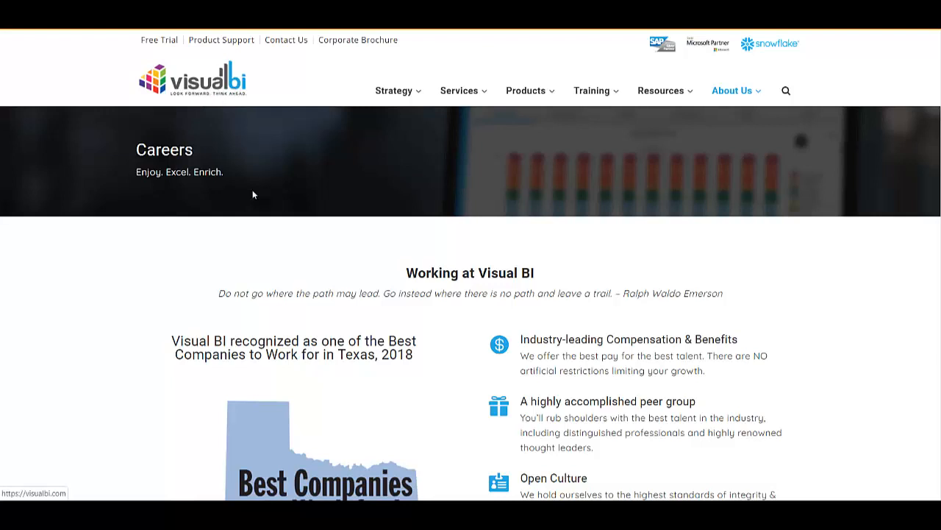
mouse_move(235, 334)
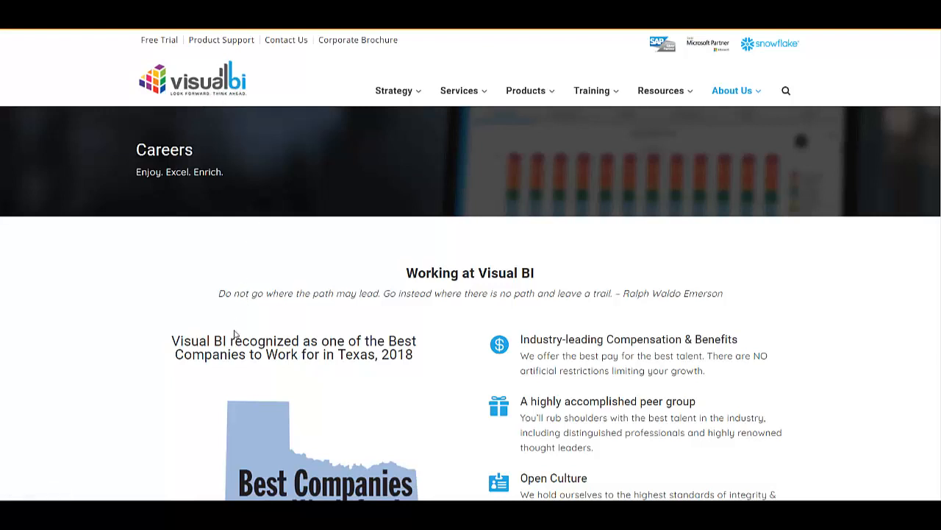
mouse_move(213, 330)
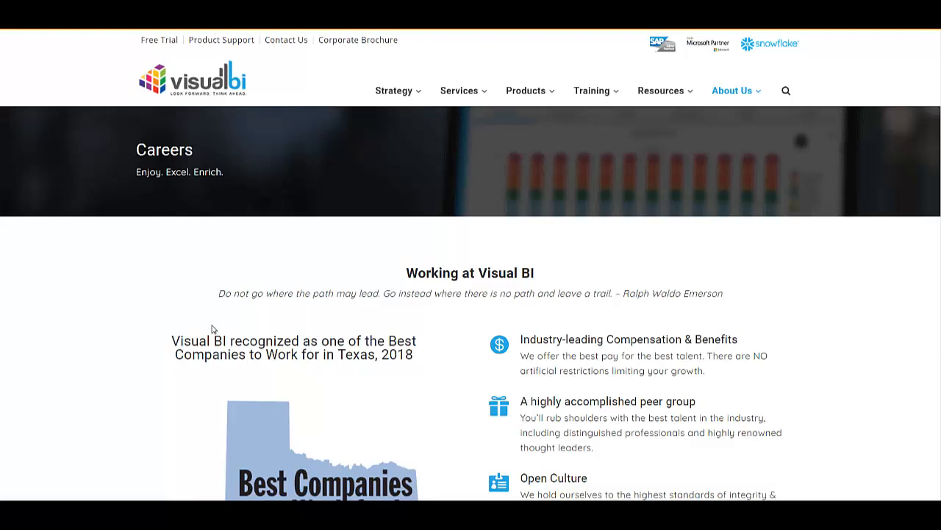
mouse_move(212, 342)
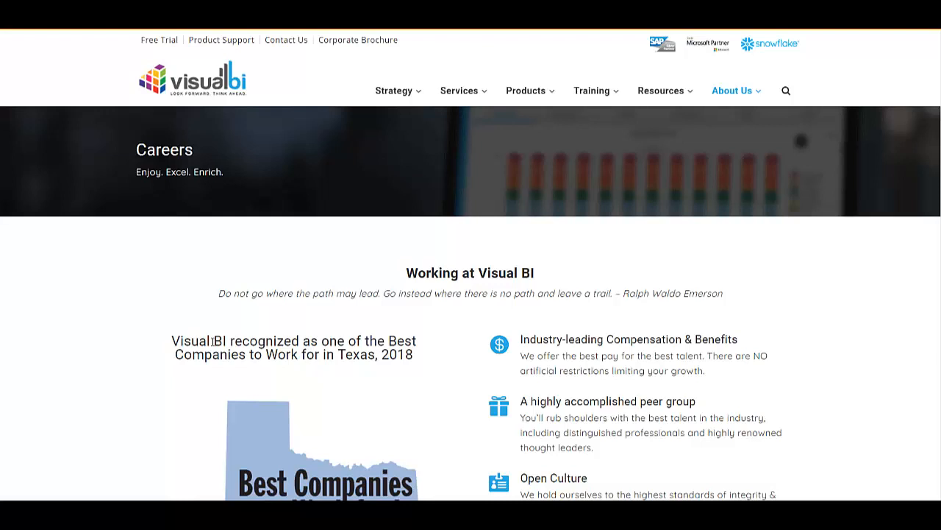
mouse_move(142, 381)
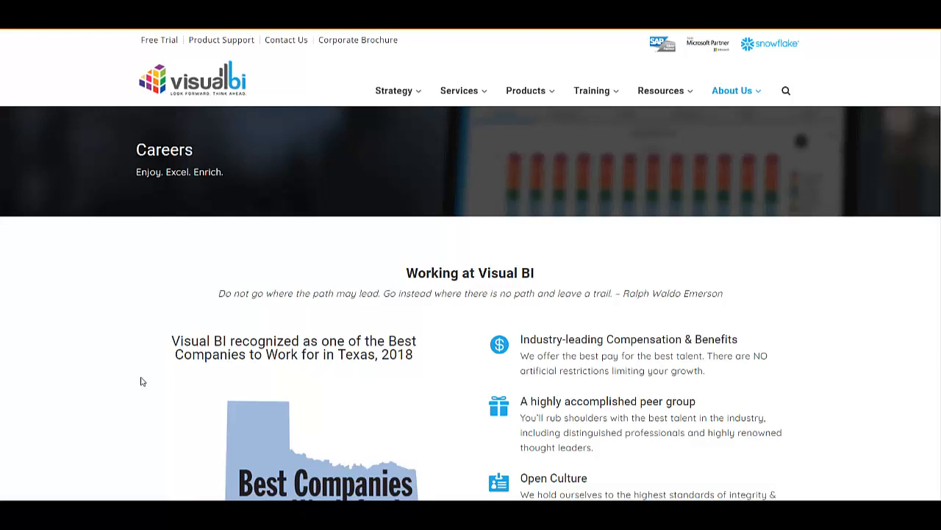
mouse_move(167, 238)
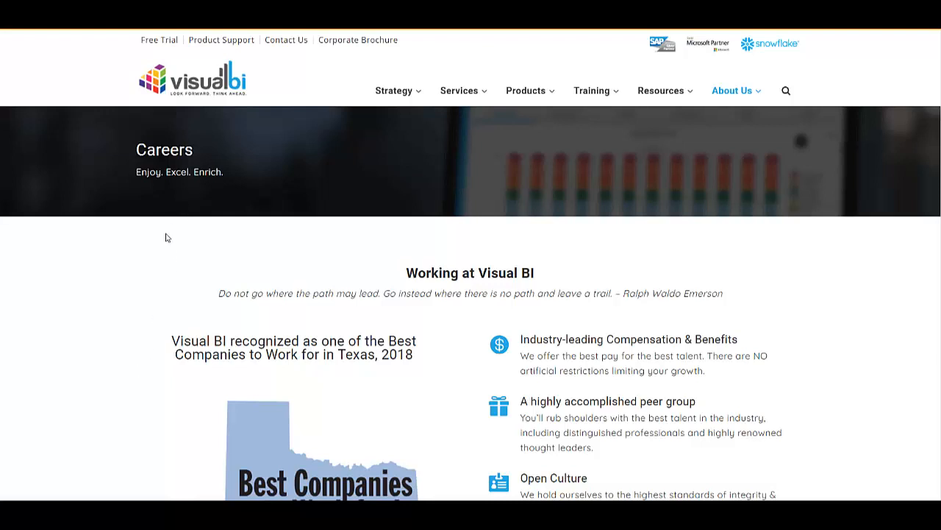
Scroll the Careers page down to the Current Opportunities listings for Plano and Chennai, India.
scroll(down, 3)
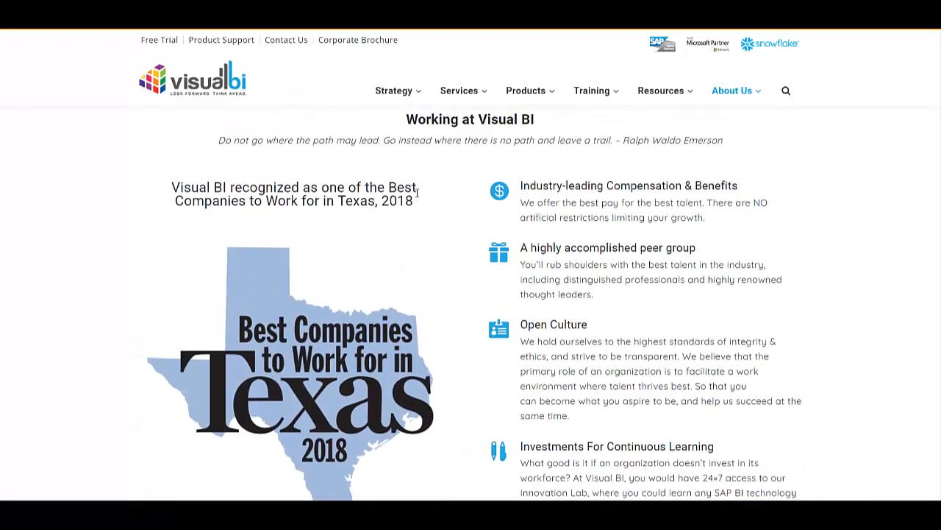
mouse_move(291, 229)
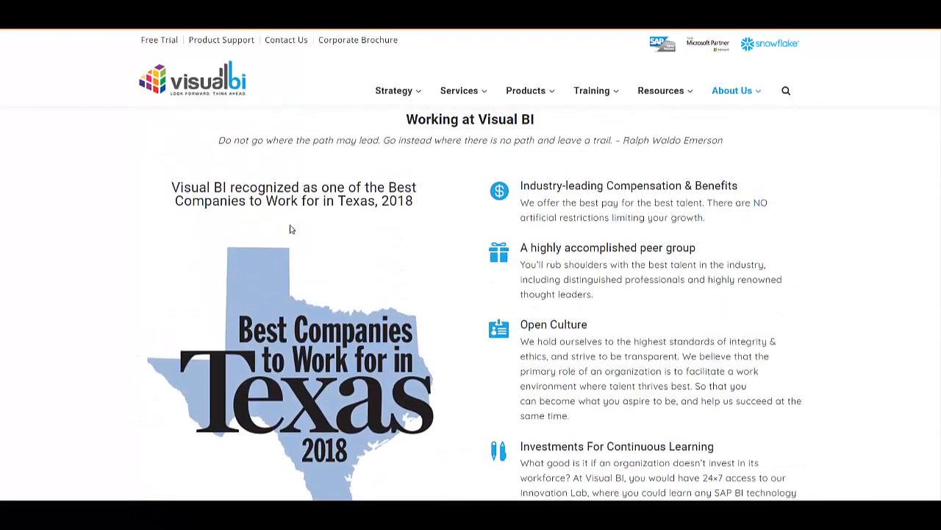
scroll(down, 3)
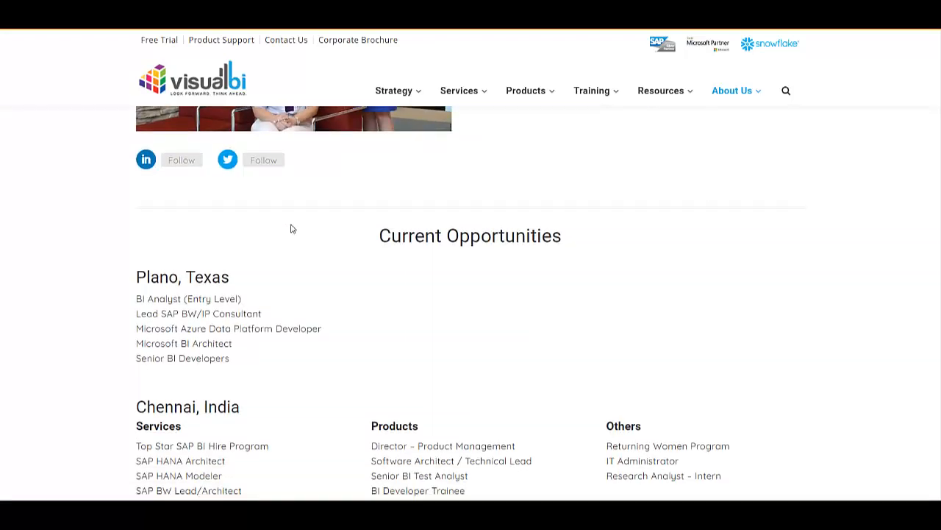
scroll(down, 3)
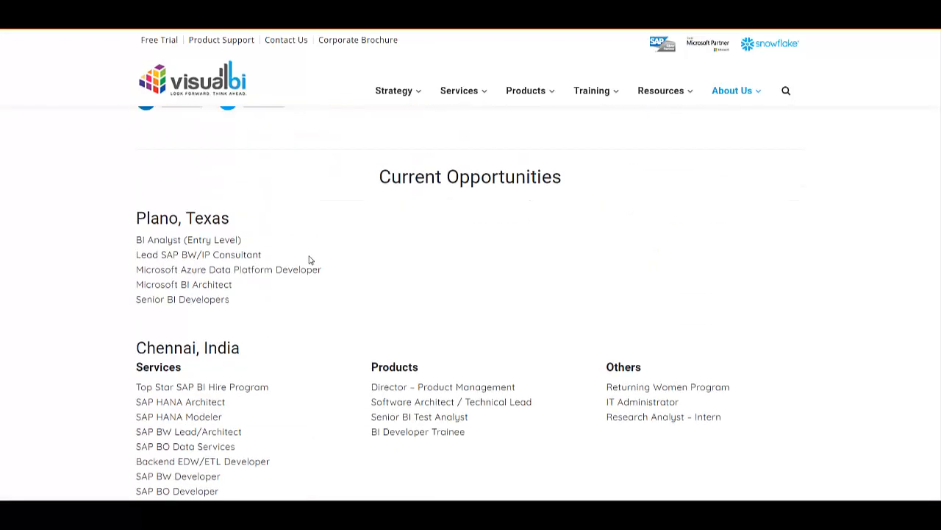
scroll(up, 3)
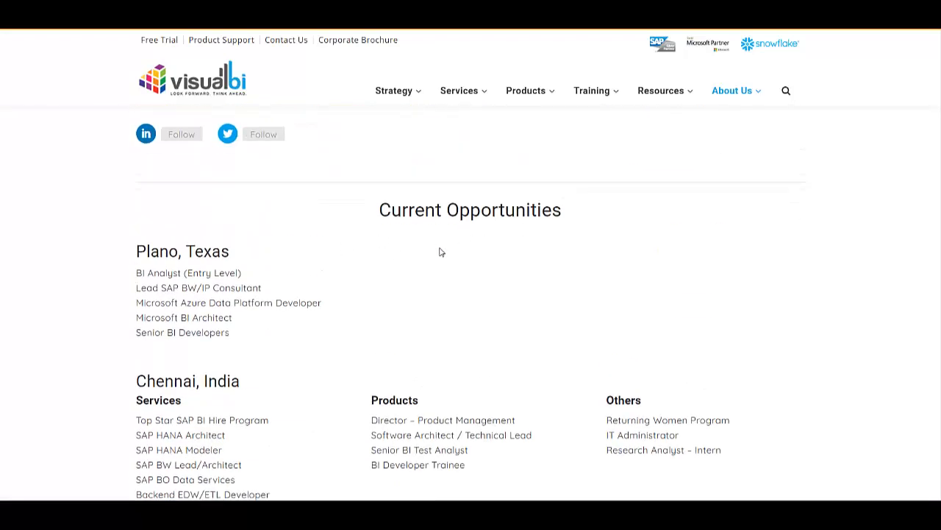
scroll(down, 3)
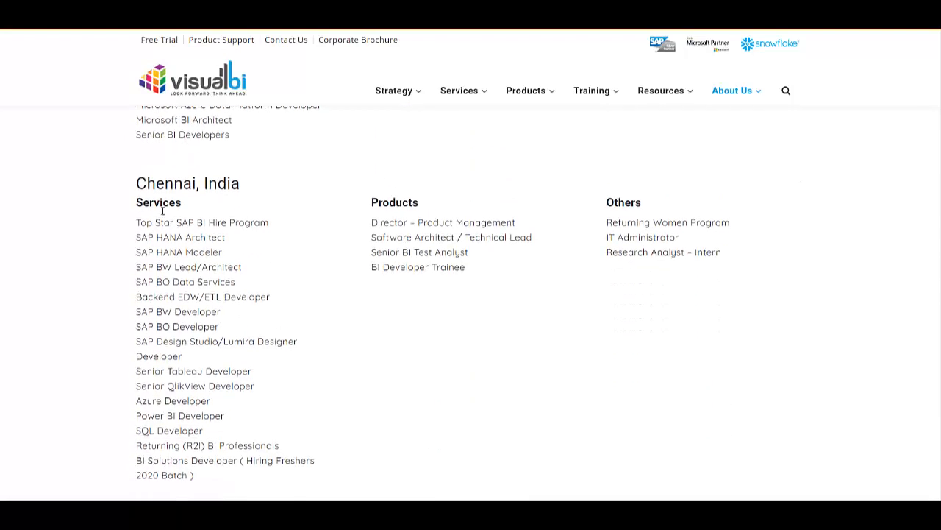
scroll(down, 3)
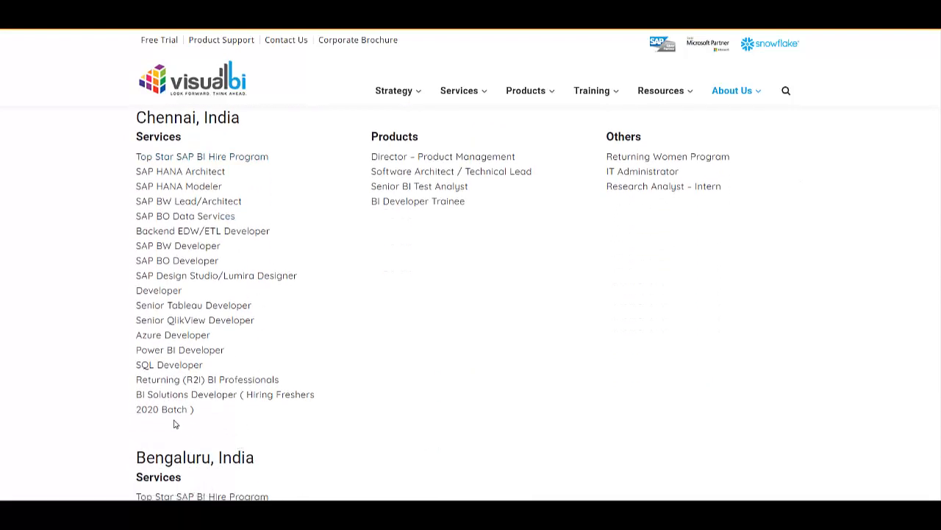
mouse_move(165, 400)
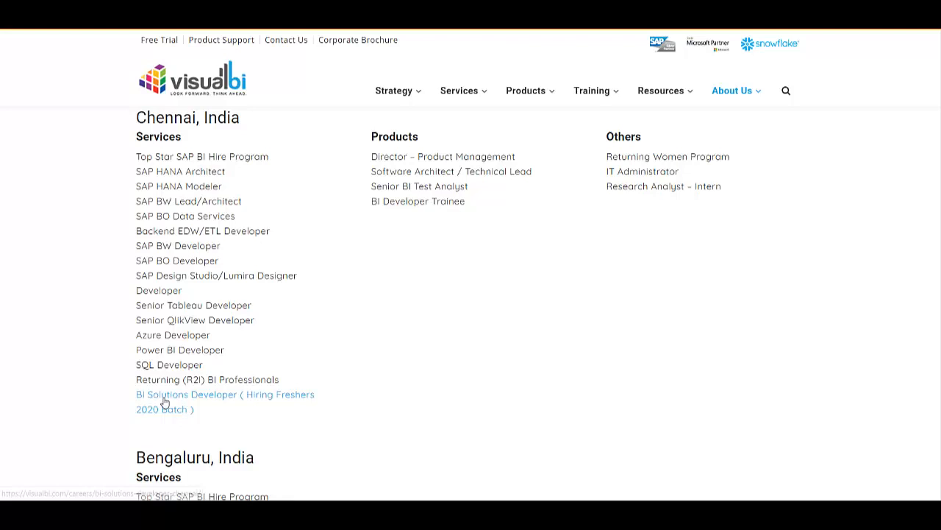
mouse_move(173, 419)
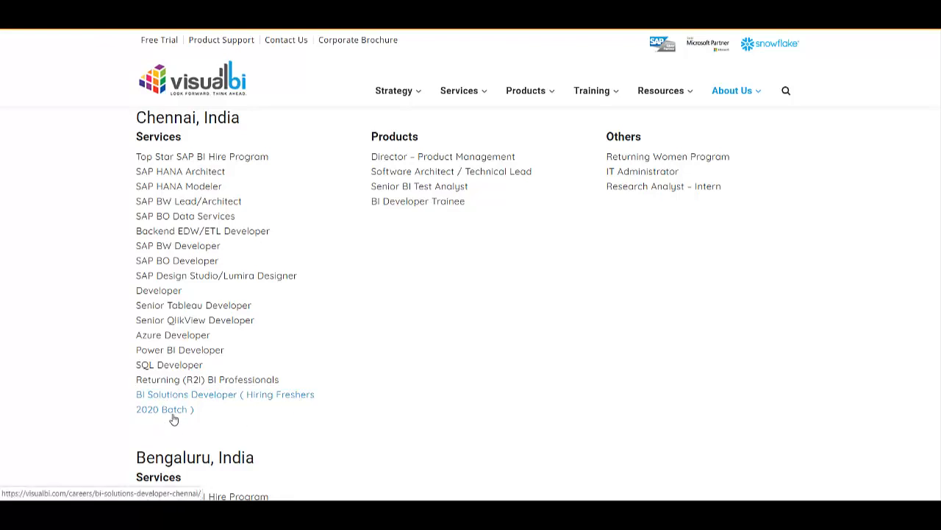
Open the BI Solutions Developer freshers posting and highlight its 'Who can apply?' eligibility text.
click(224, 400)
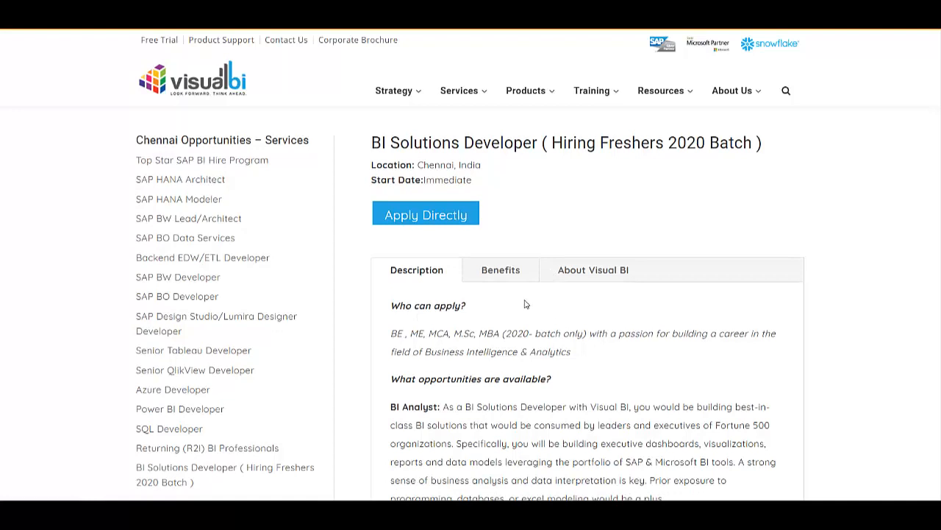
mouse_move(390, 326)
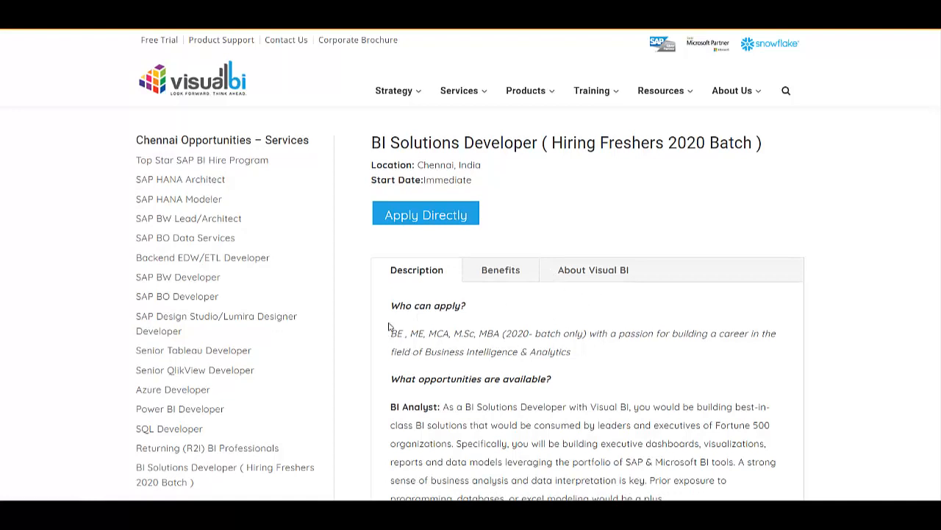
mouse_move(418, 354)
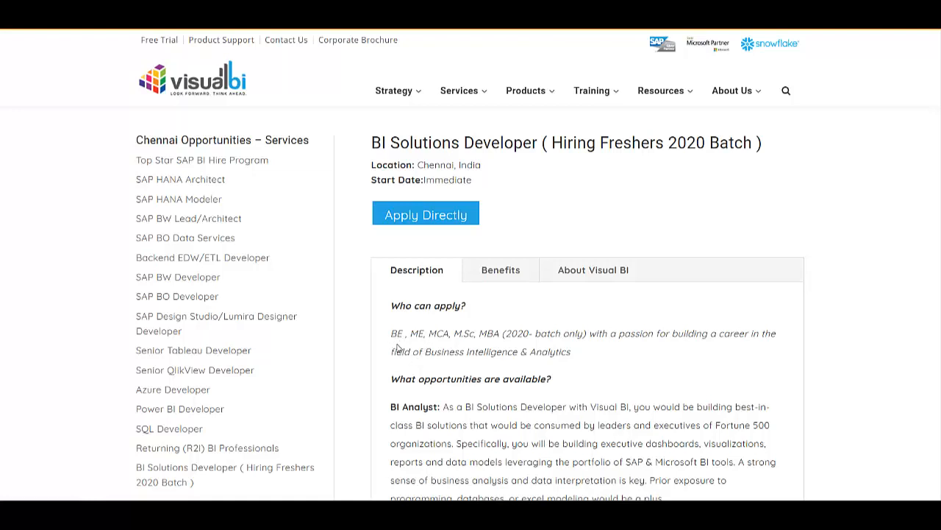
mouse_move(477, 341)
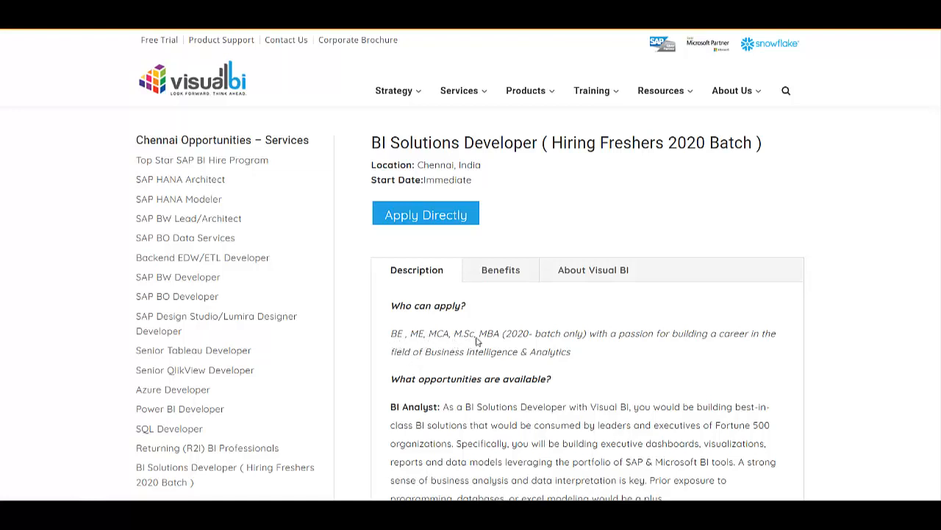
mouse_move(477, 341)
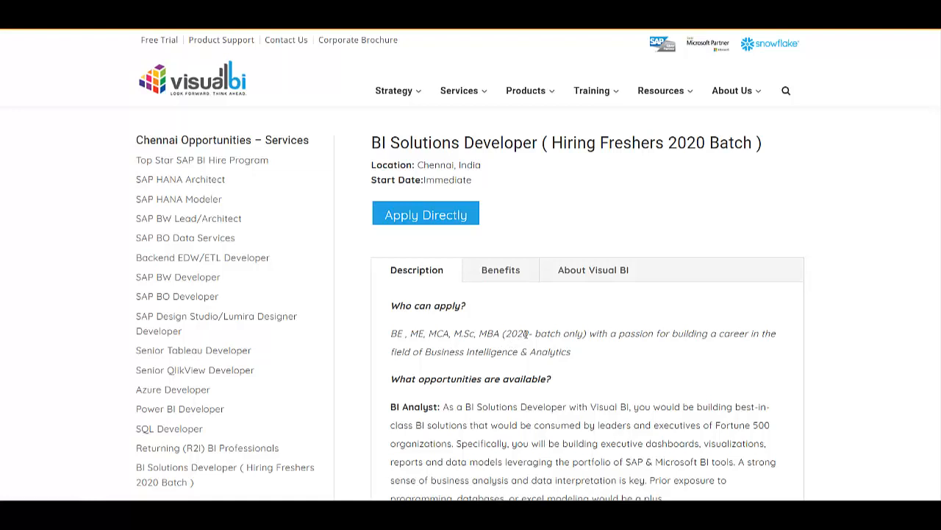
mouse_move(631, 346)
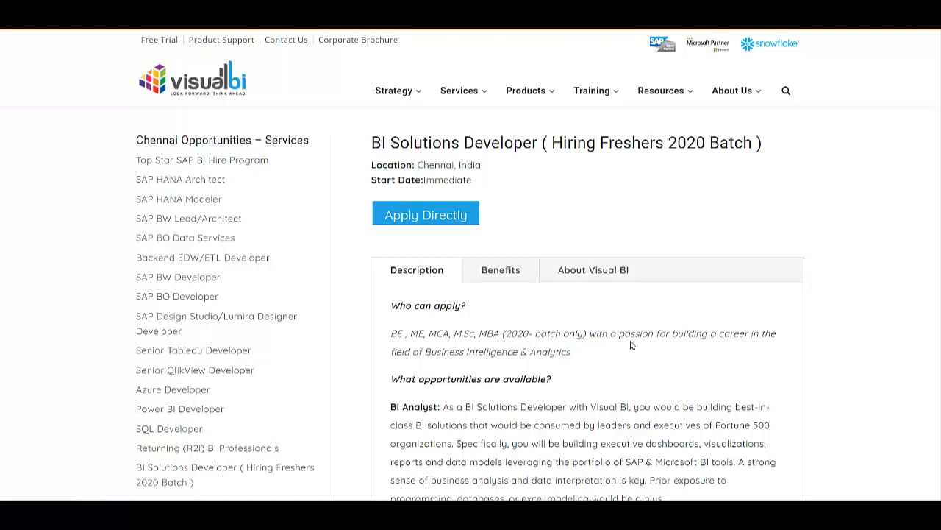
mouse_move(440, 364)
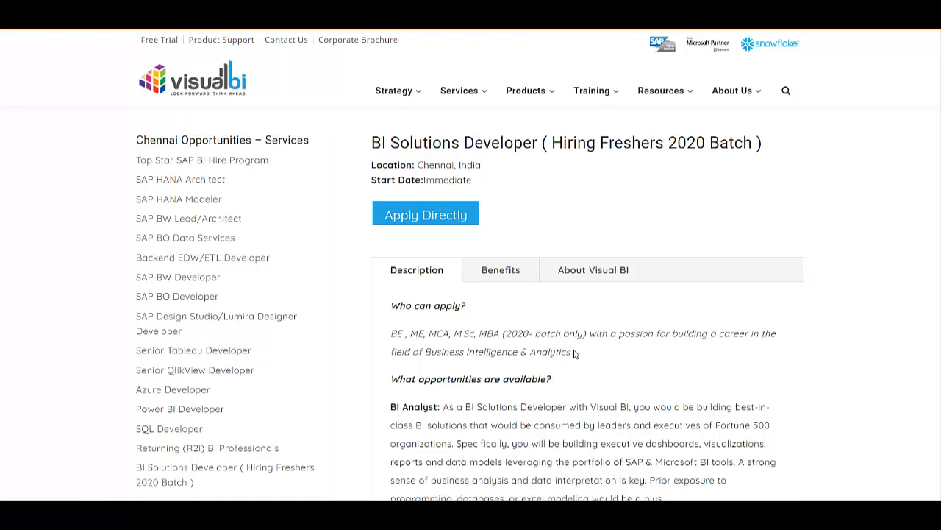
mouse_move(573, 358)
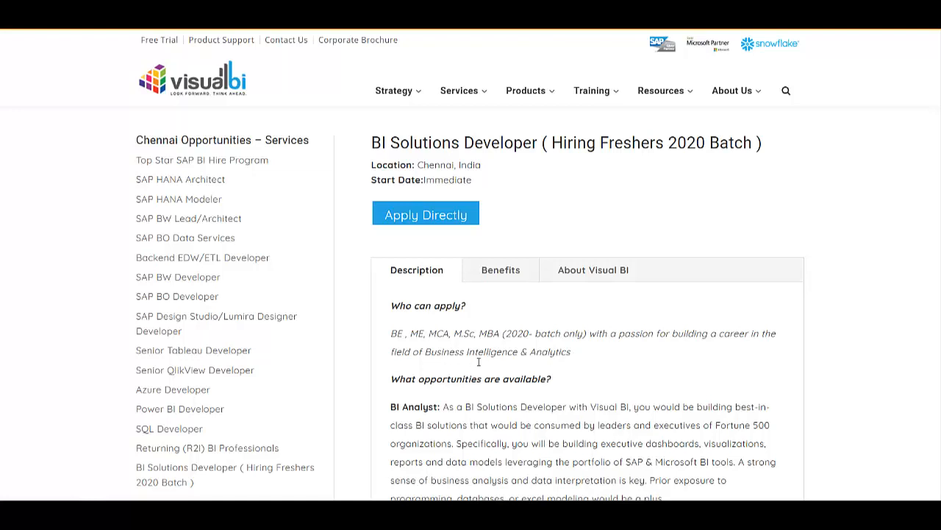
mouse_move(543, 364)
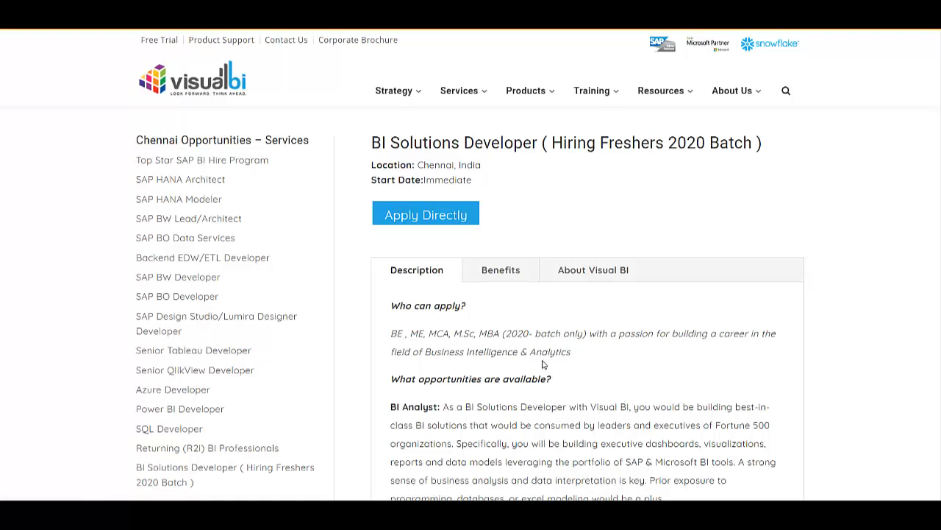
mouse_move(424, 348)
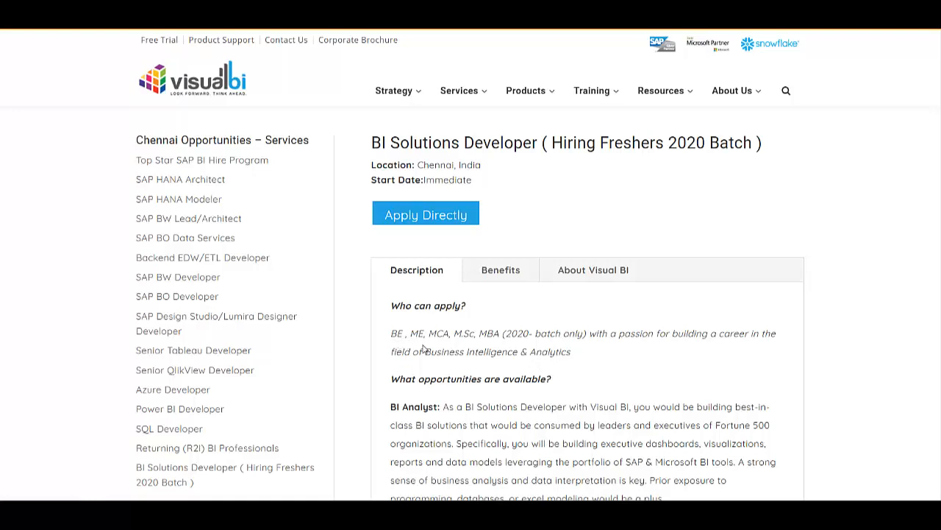
mouse_move(512, 343)
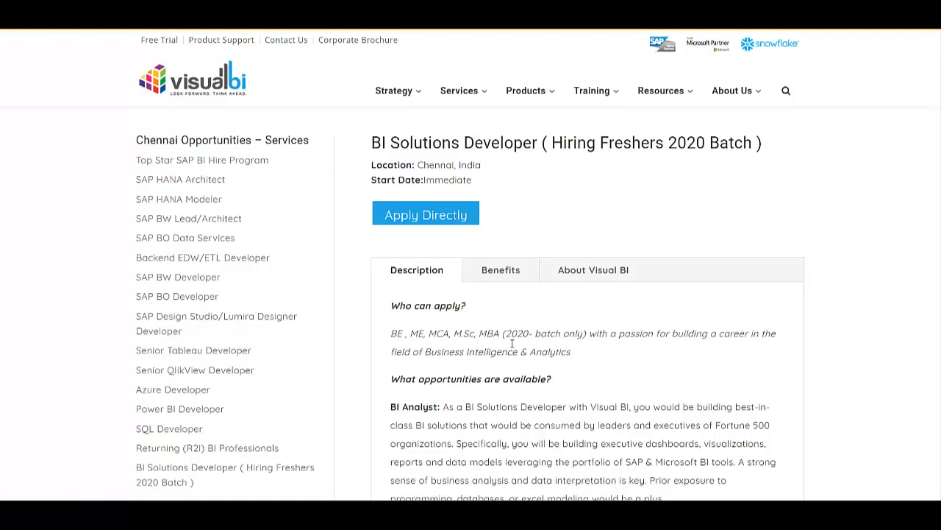
drag(506, 332, 571, 350)
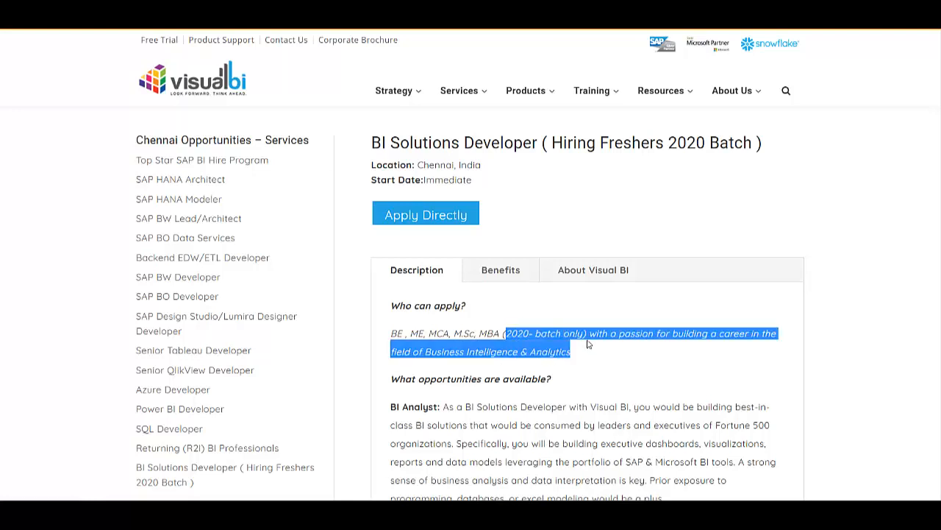
Read through the Description, then switch to the Benefits listing such as learning while getting paid.
scroll(down, 3)
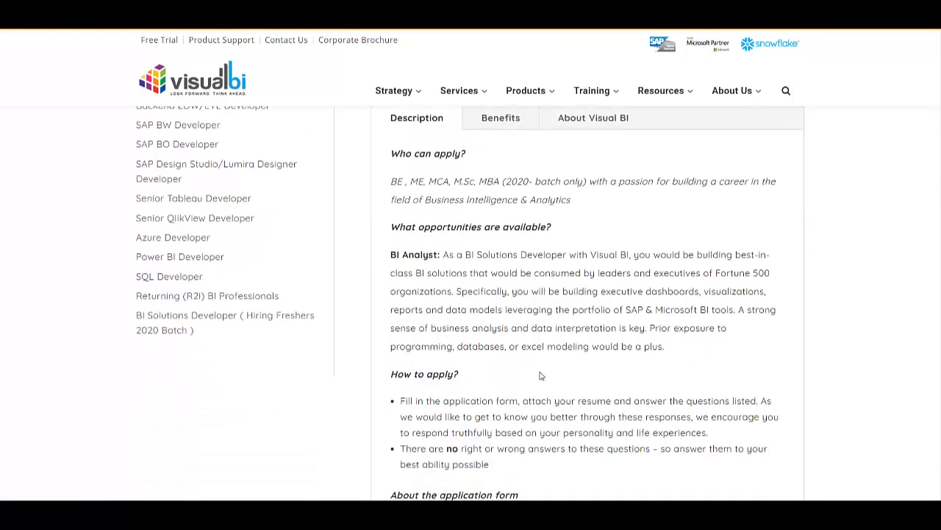
scroll(up, 3)
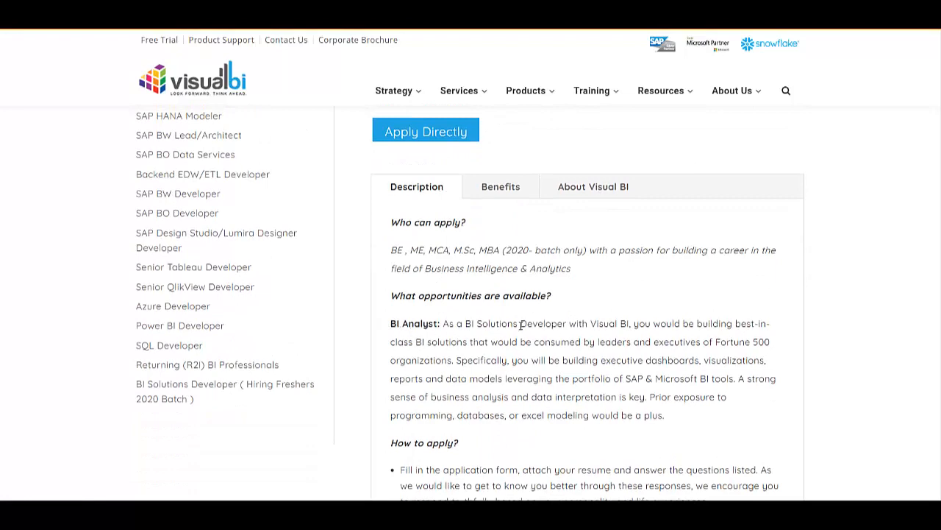
scroll(down, 3)
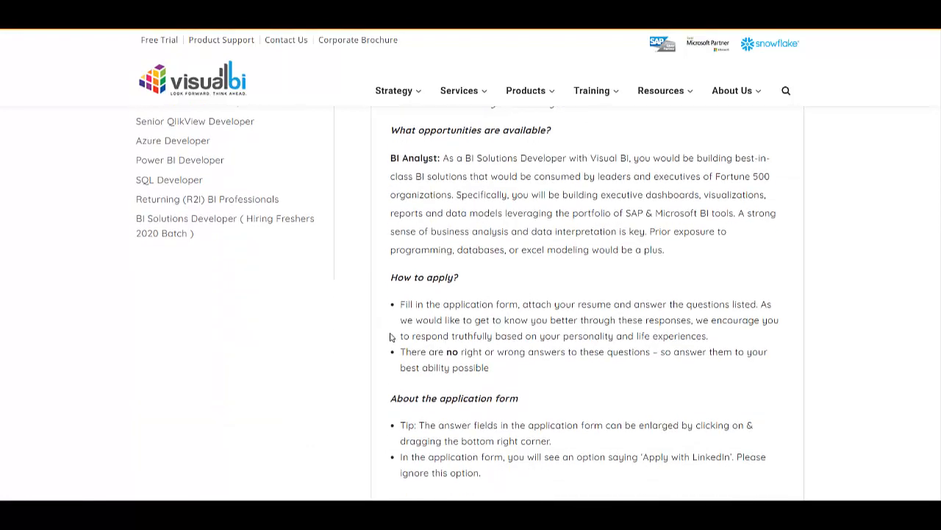
scroll(down, 3)
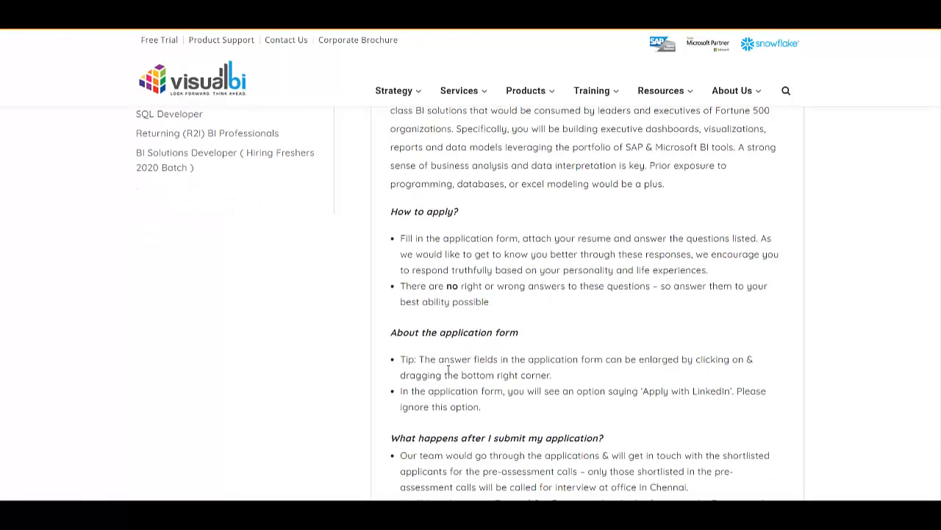
mouse_move(509, 394)
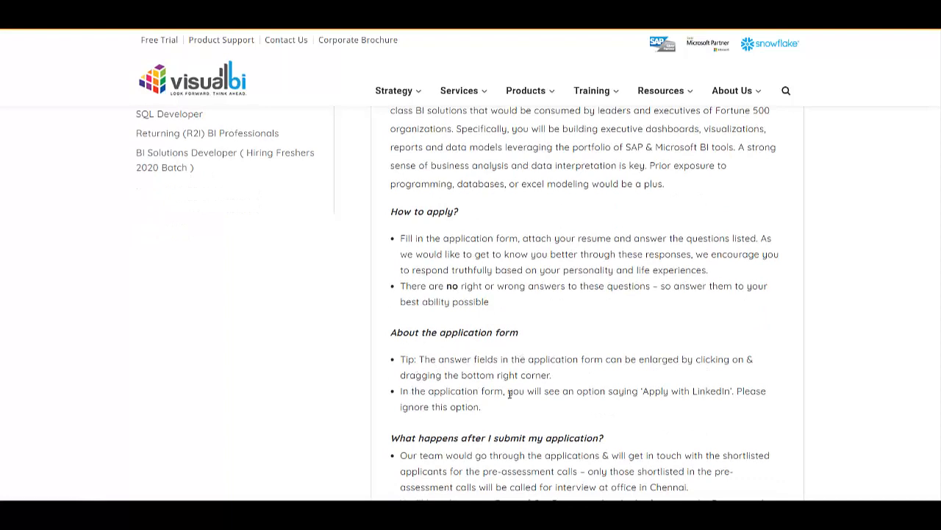
scroll(down, 3)
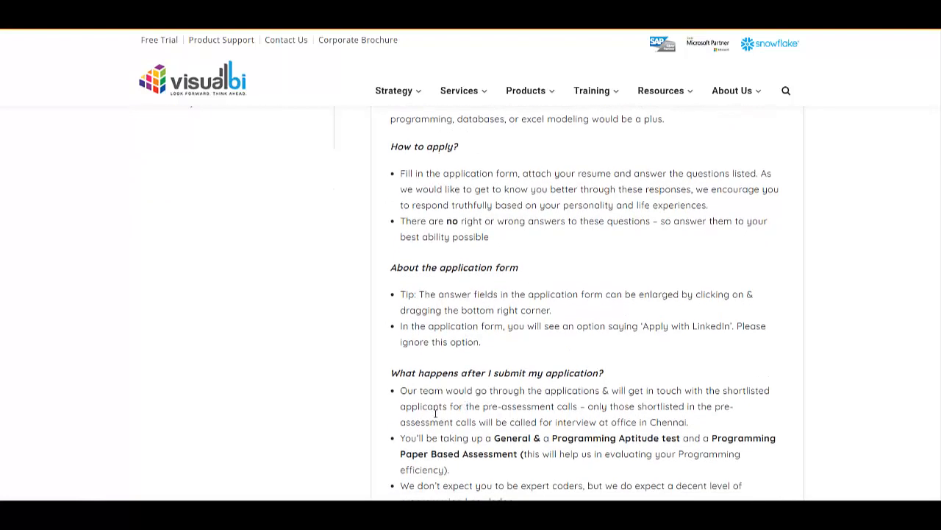
scroll(down, 3)
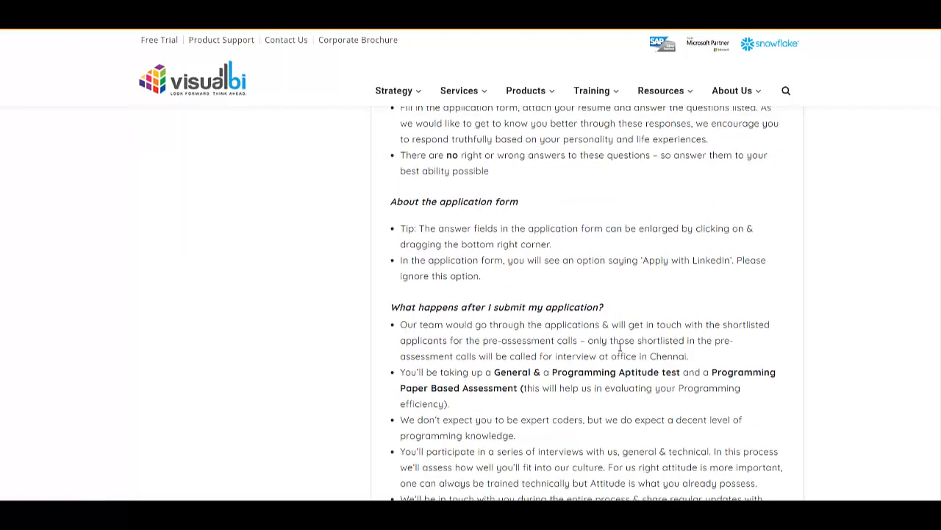
scroll(up, 3)
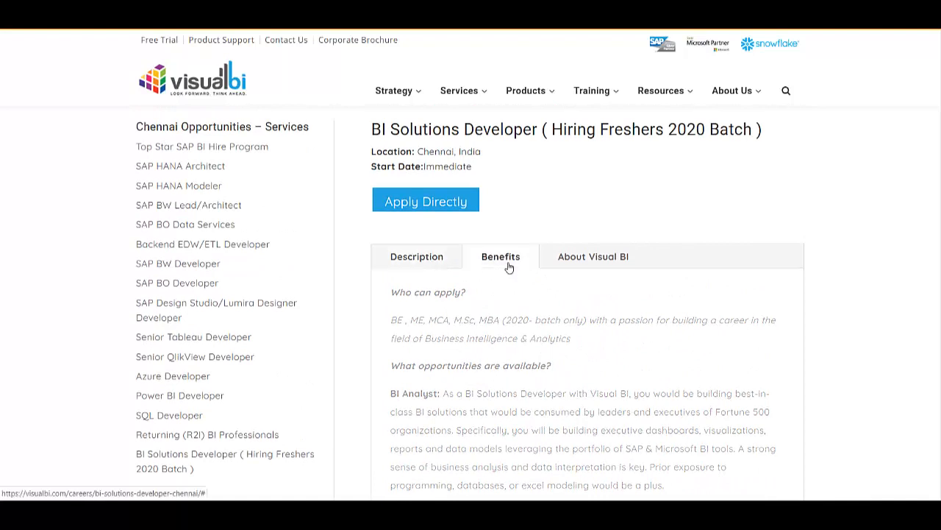
click(500, 256)
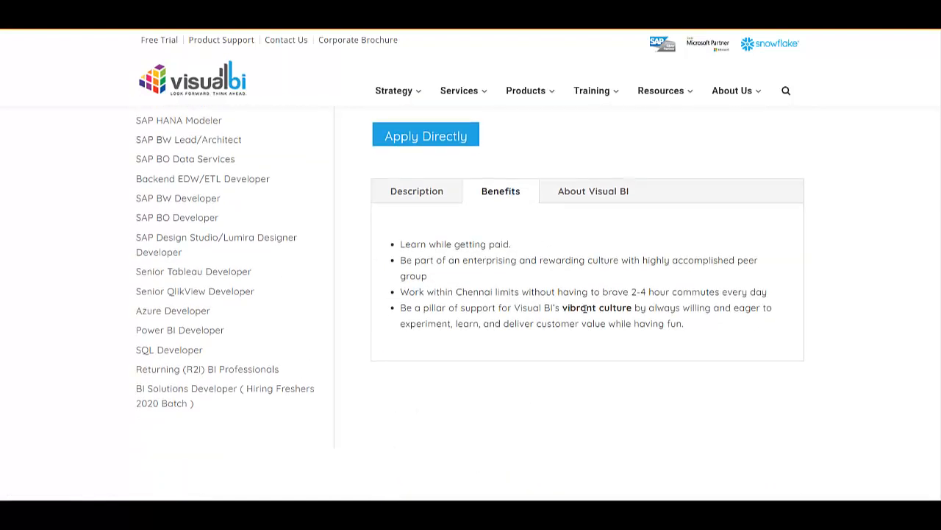
mouse_move(603, 203)
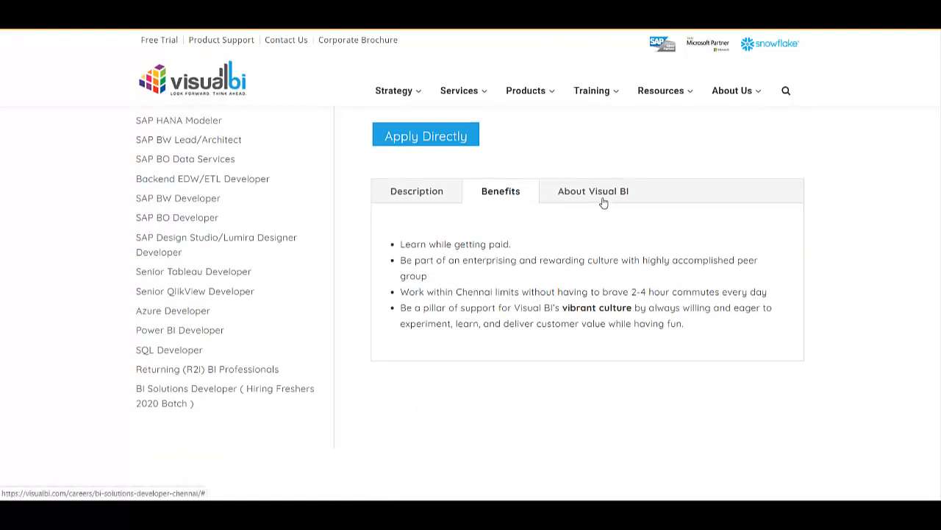
View the About Visual BI section, then return to the Description with eligibility and role details.
click(593, 191)
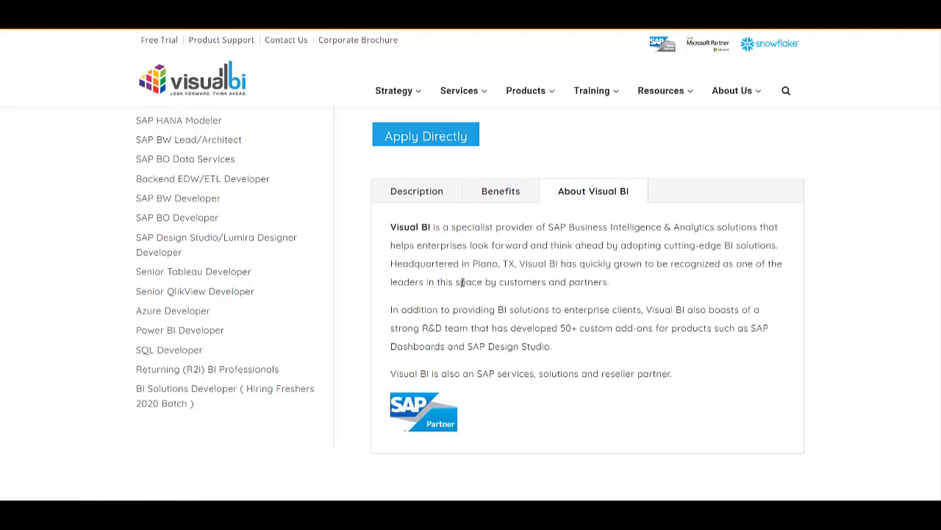
mouse_move(562, 298)
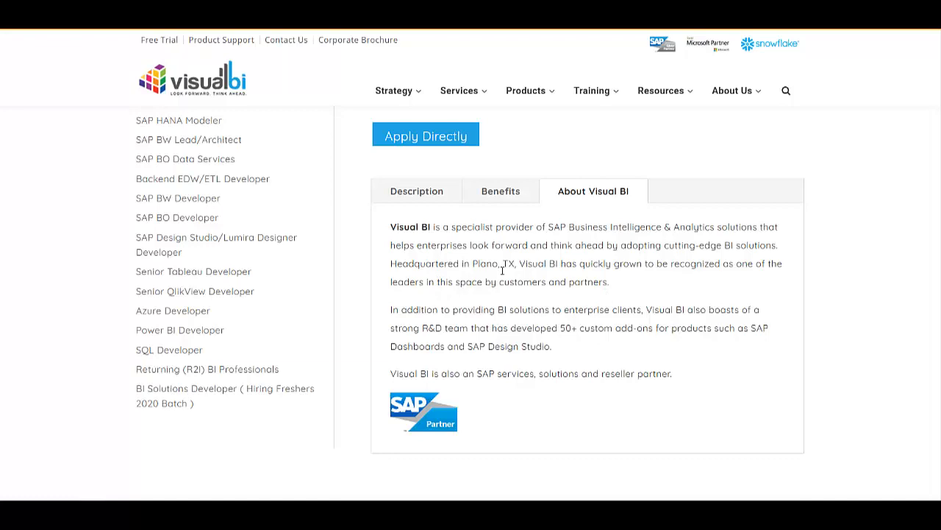
click(416, 191)
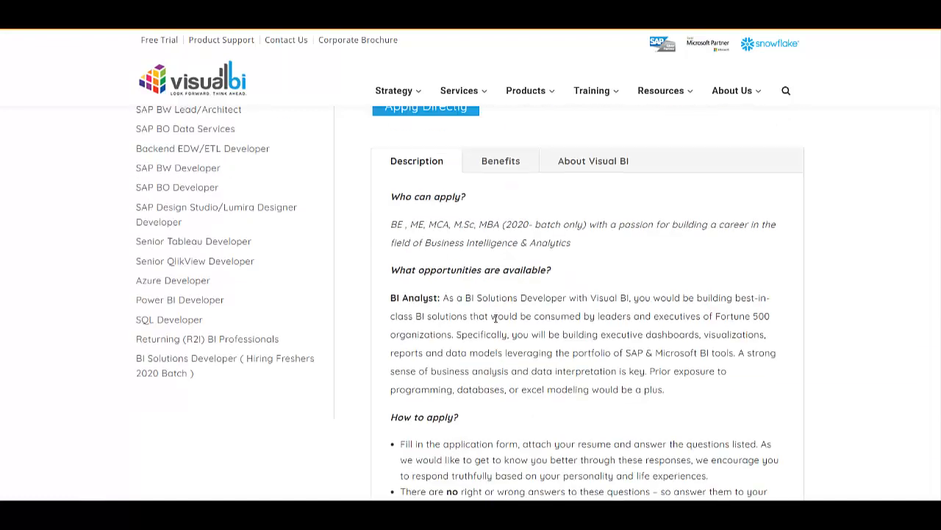
scroll(up, 3)
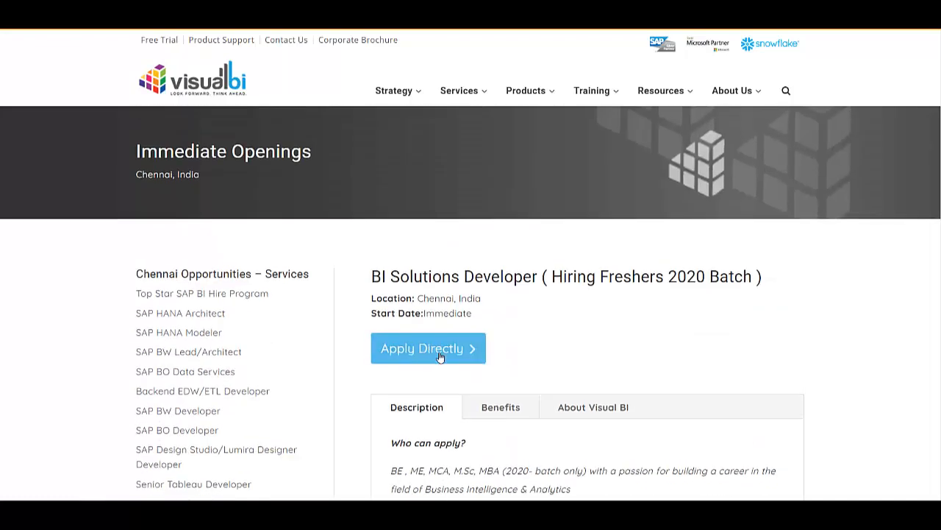
mouse_move(428, 347)
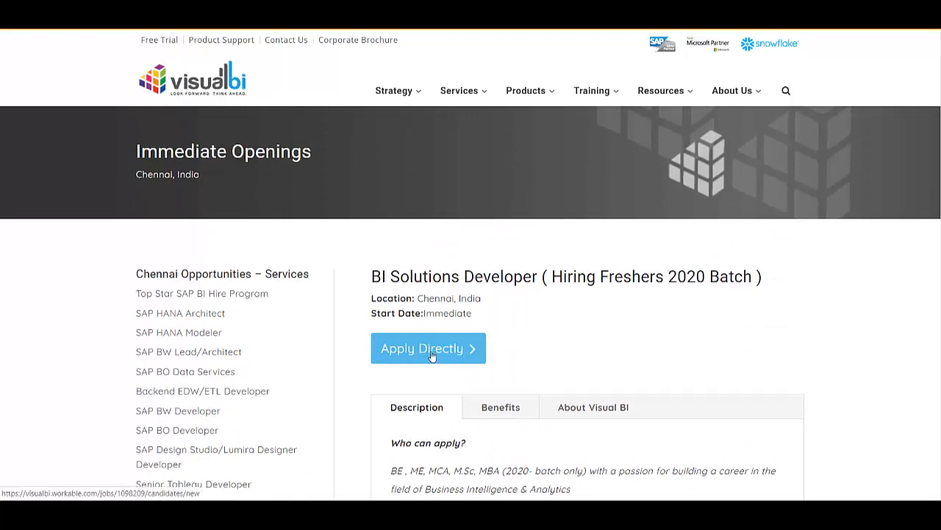
scroll(down, 3)
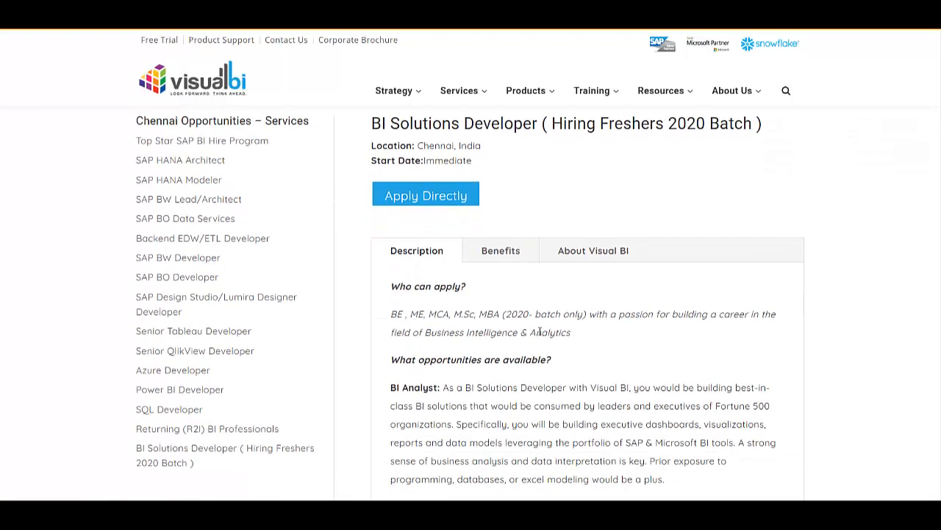
scroll(down, 3)
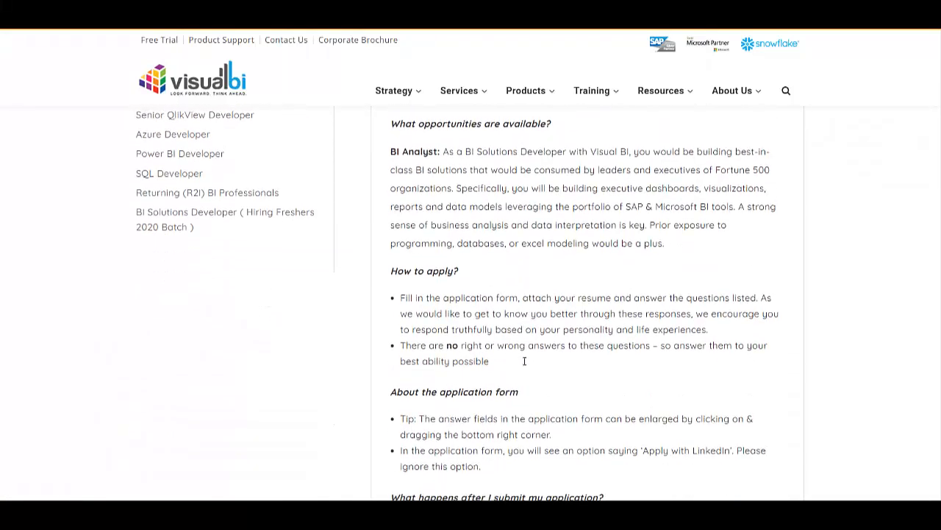
scroll(down, 3)
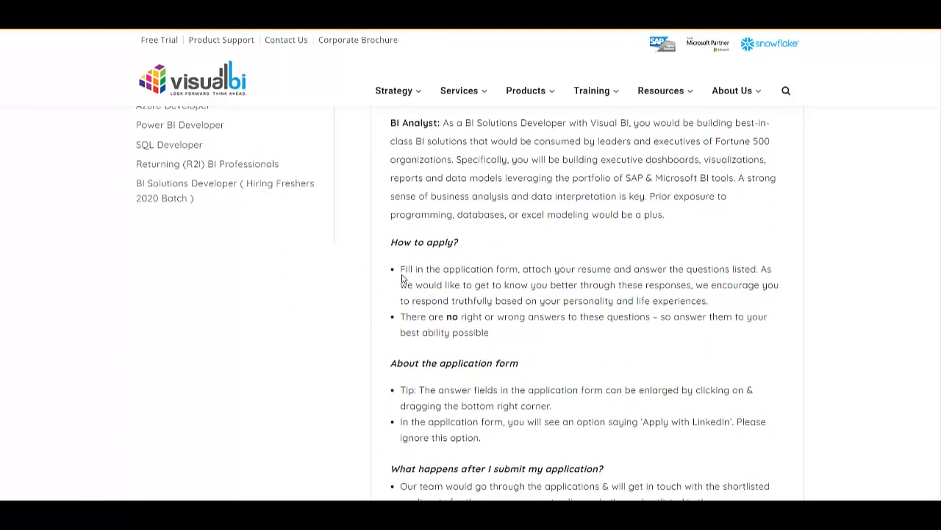
mouse_move(582, 270)
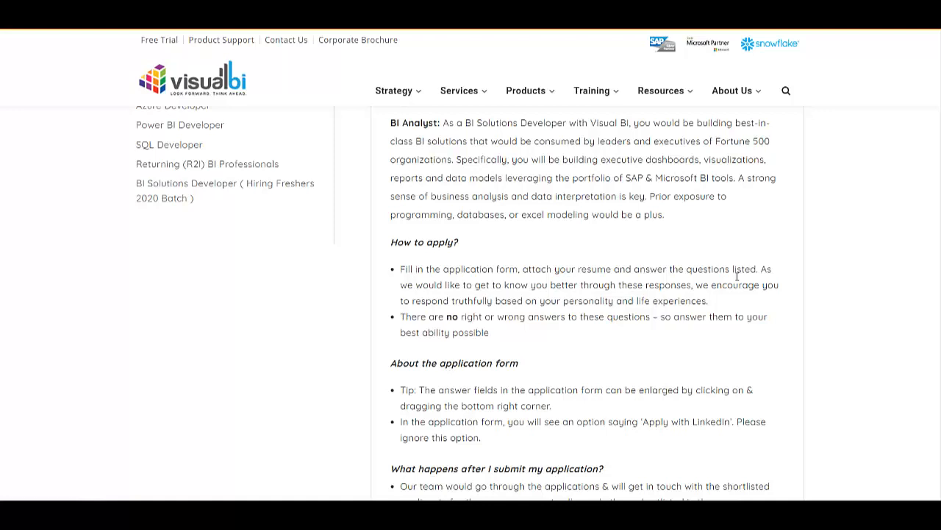
mouse_move(474, 331)
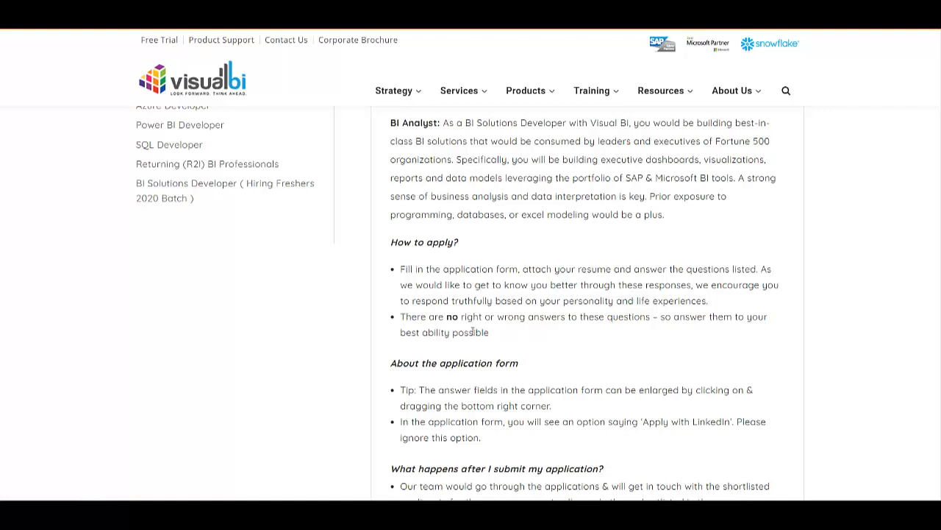
mouse_move(618, 293)
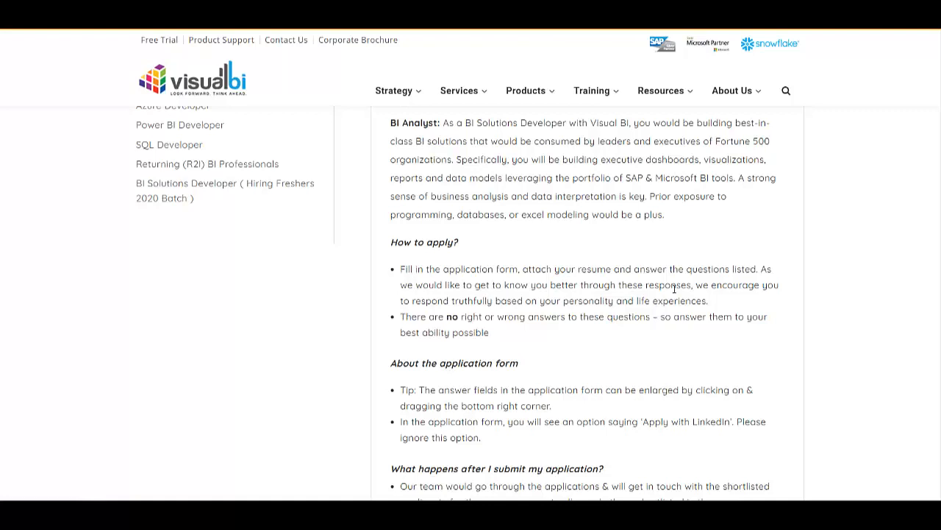
mouse_move(588, 322)
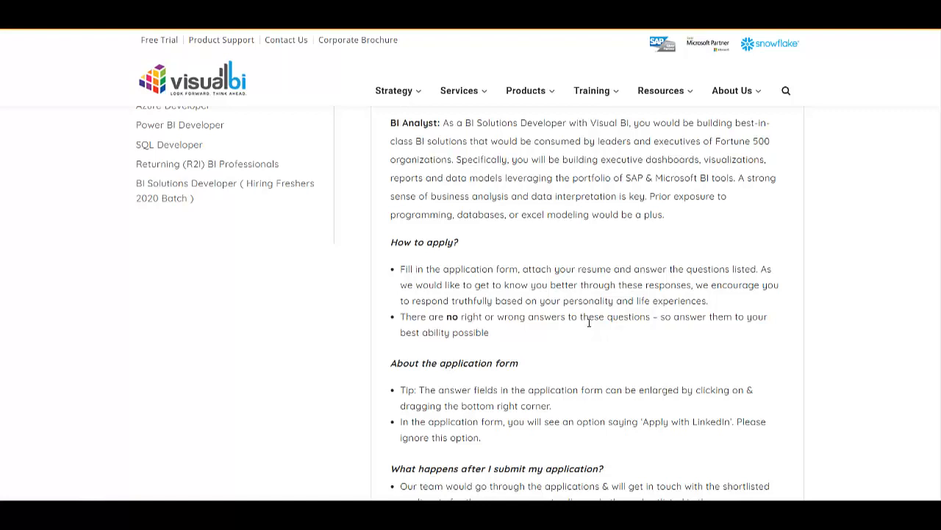
scroll(down, 3)
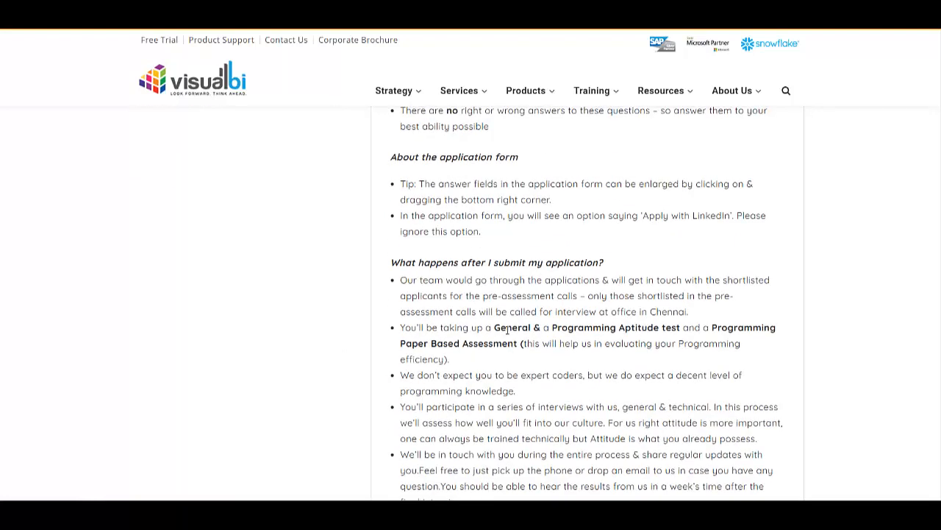
Review the job description and start the application via 'Apply Directly', opening the Workable form.
scroll(down, 3)
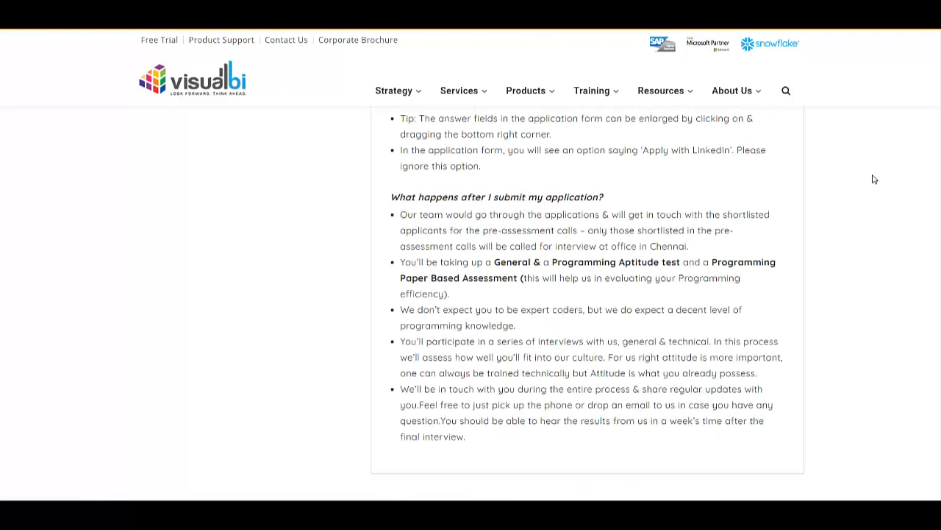
mouse_move(448, 230)
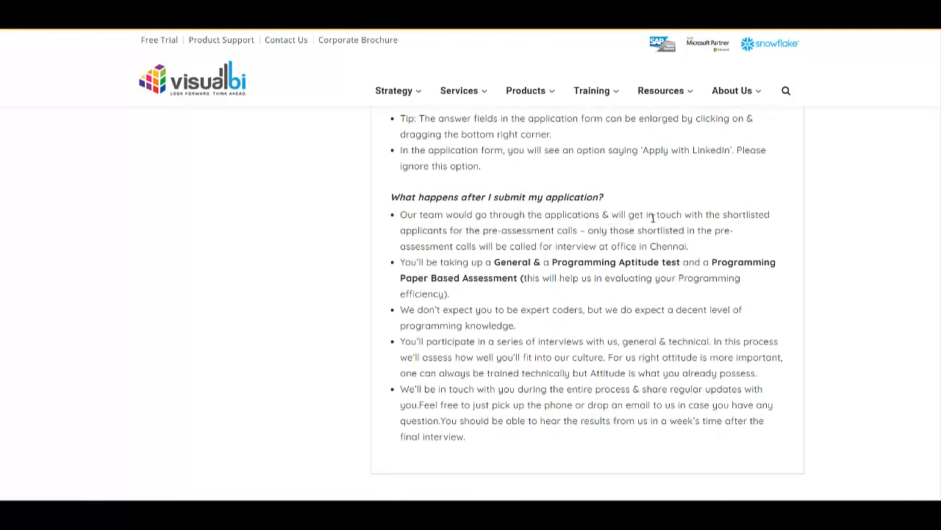
mouse_move(468, 241)
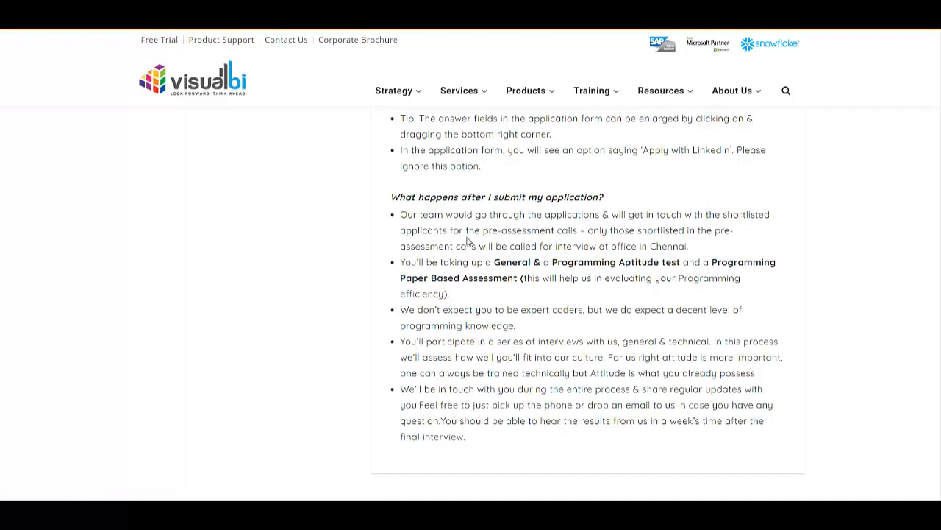
mouse_move(570, 247)
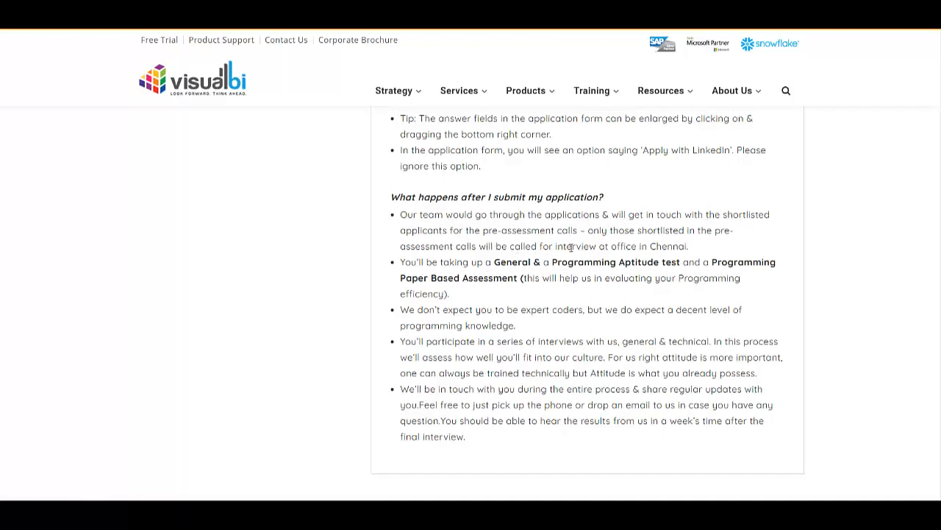
mouse_move(724, 243)
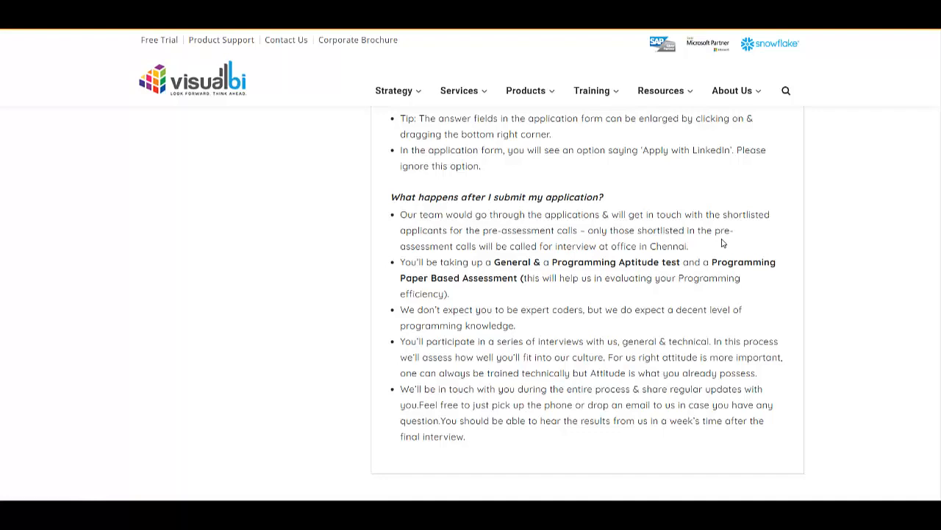
mouse_move(571, 256)
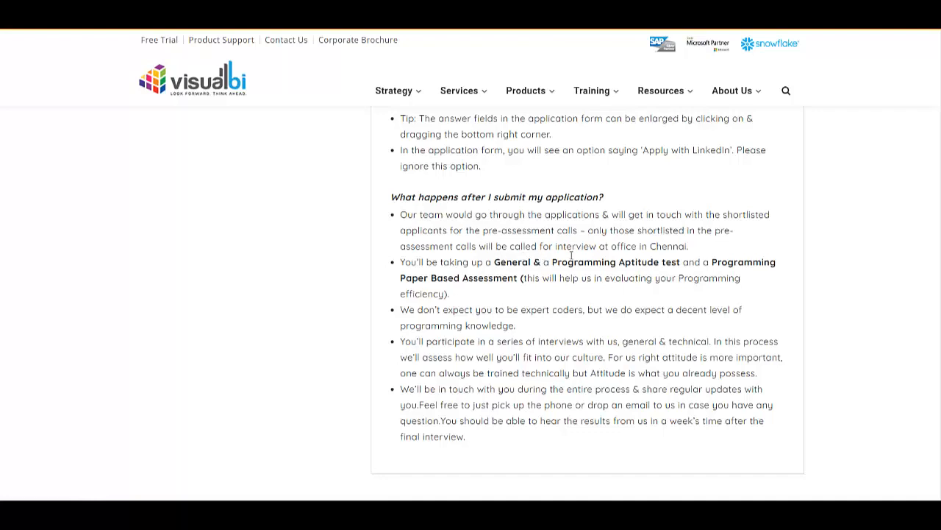
mouse_move(660, 263)
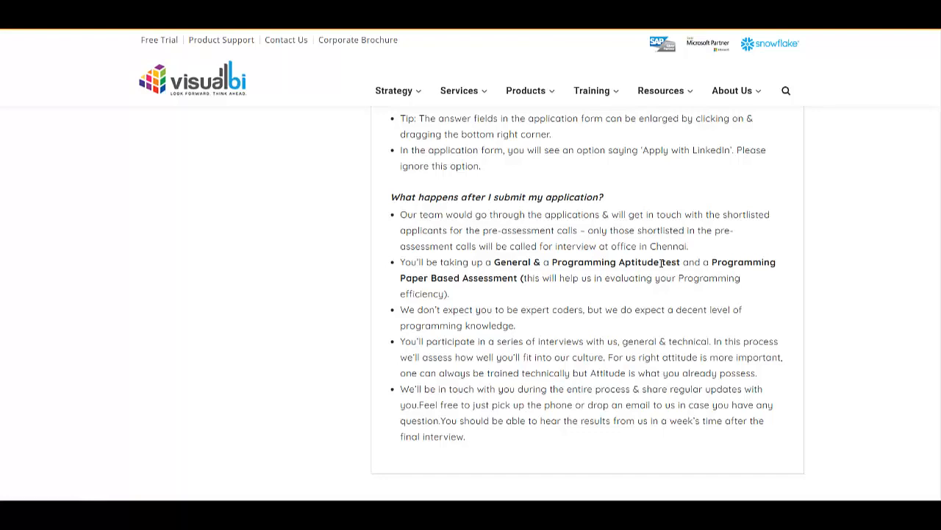
mouse_move(668, 229)
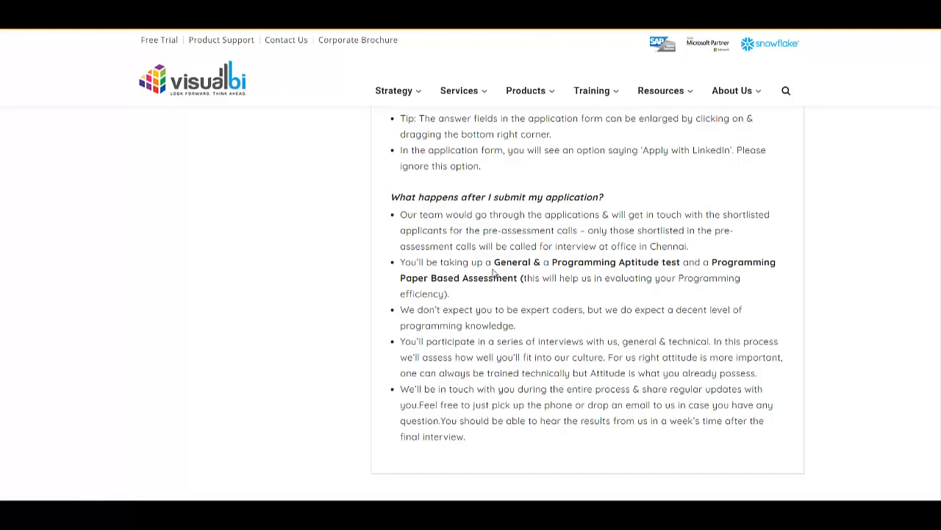
mouse_move(683, 268)
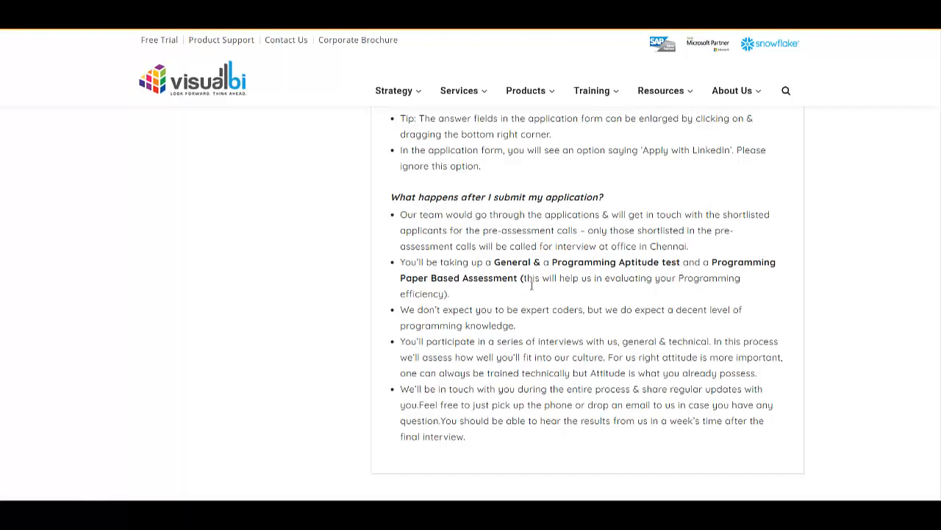
scroll(down, 3)
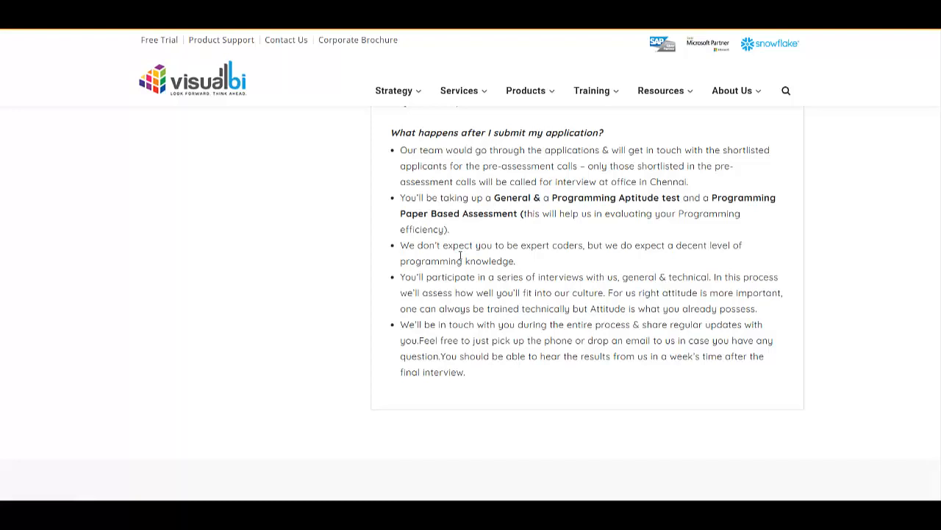
scroll(up, 3)
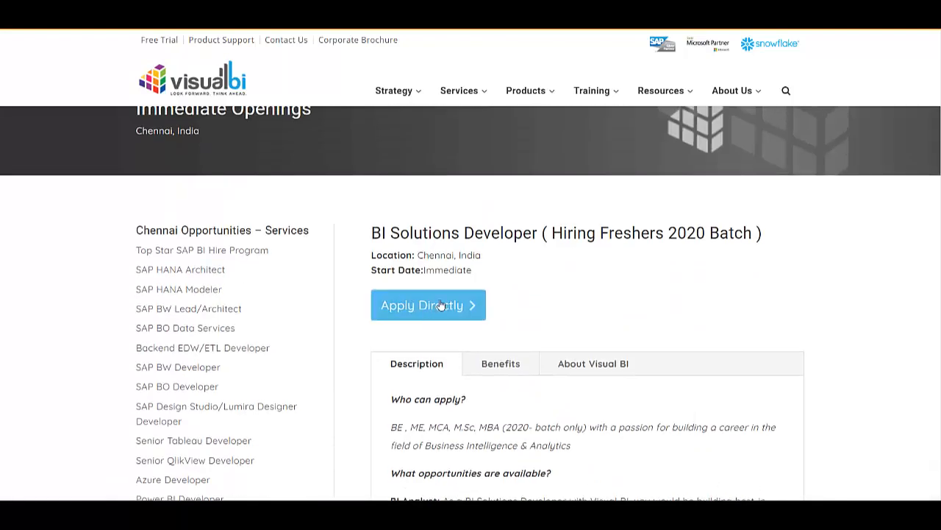
click(428, 304)
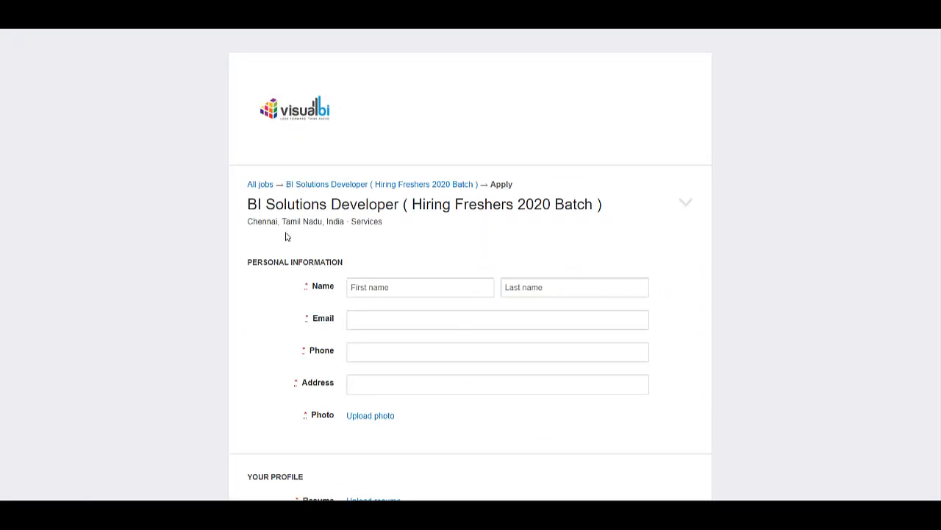
mouse_move(253, 235)
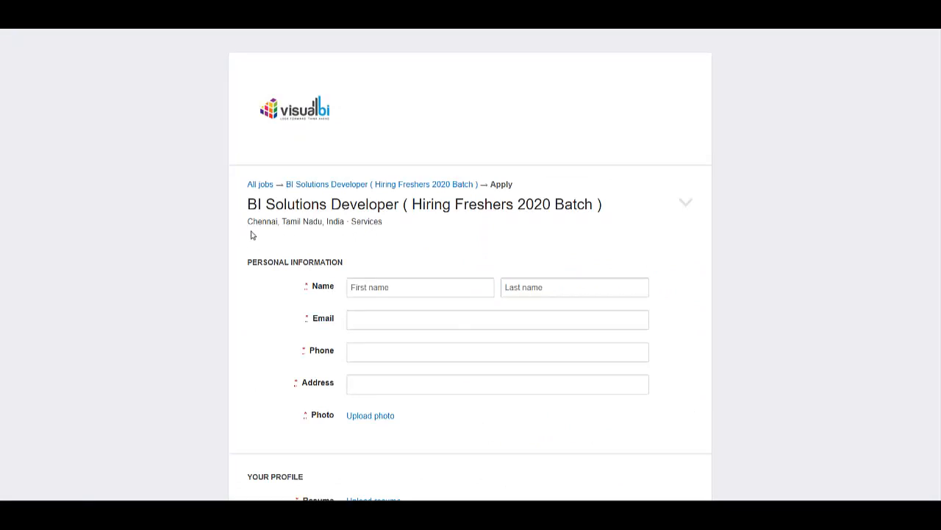
mouse_move(253, 266)
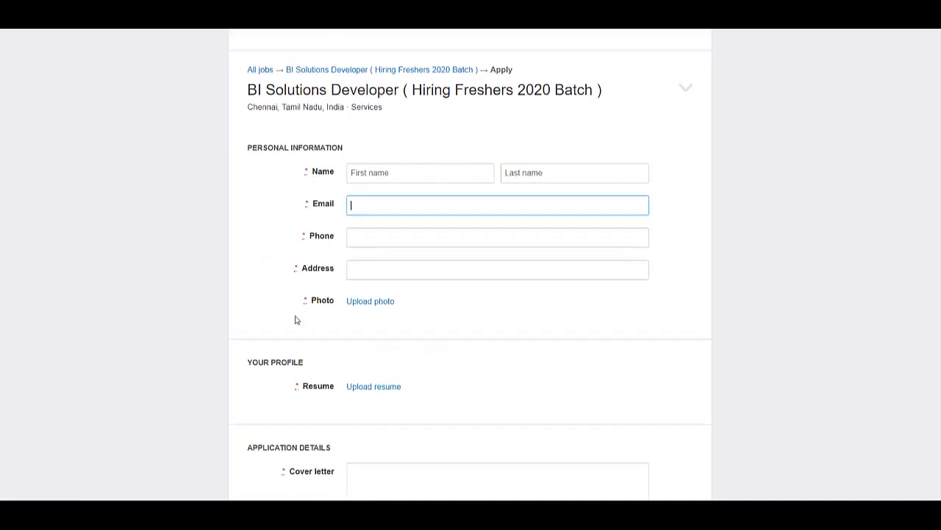
scroll(up, 3)
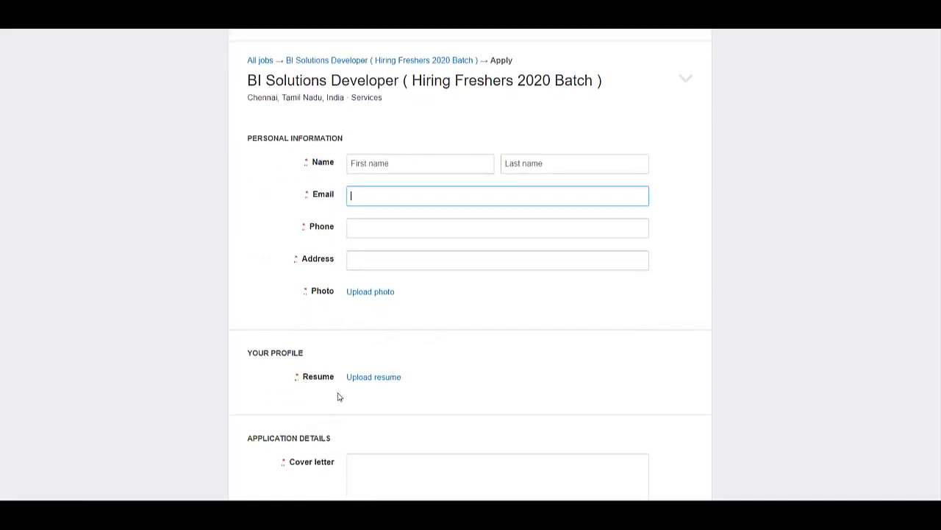
mouse_move(370, 386)
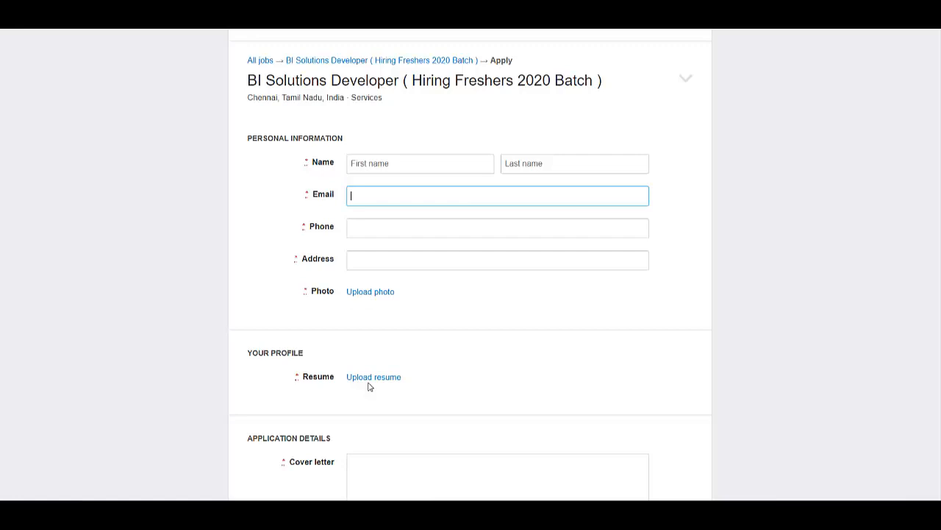
mouse_move(373, 377)
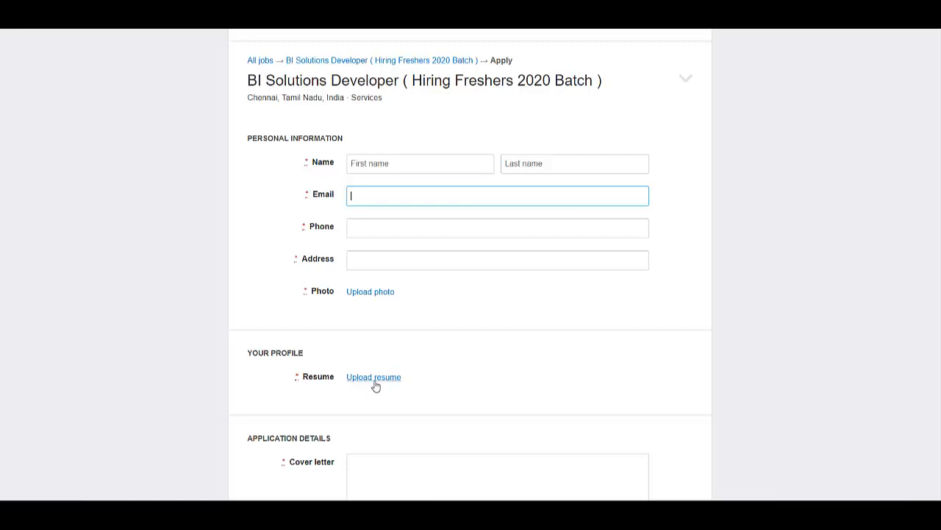
scroll(down, 3)
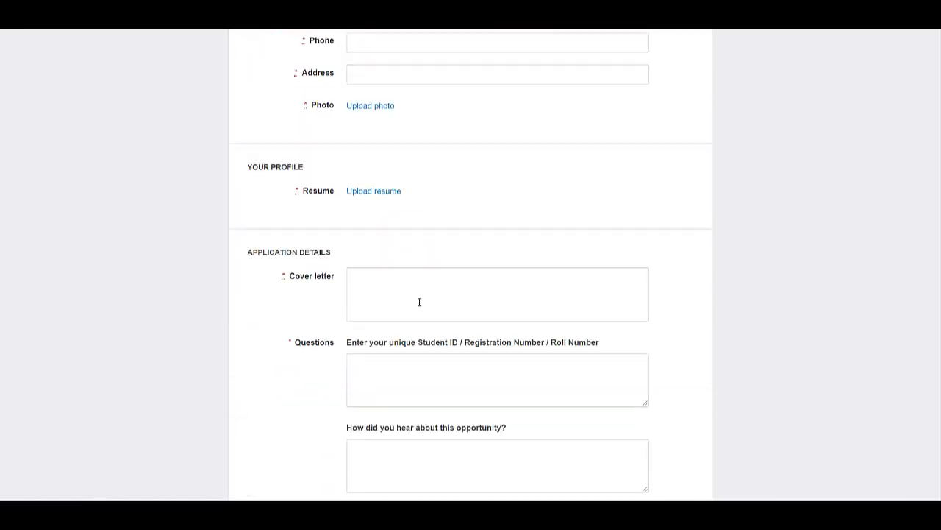
scroll(down, 3)
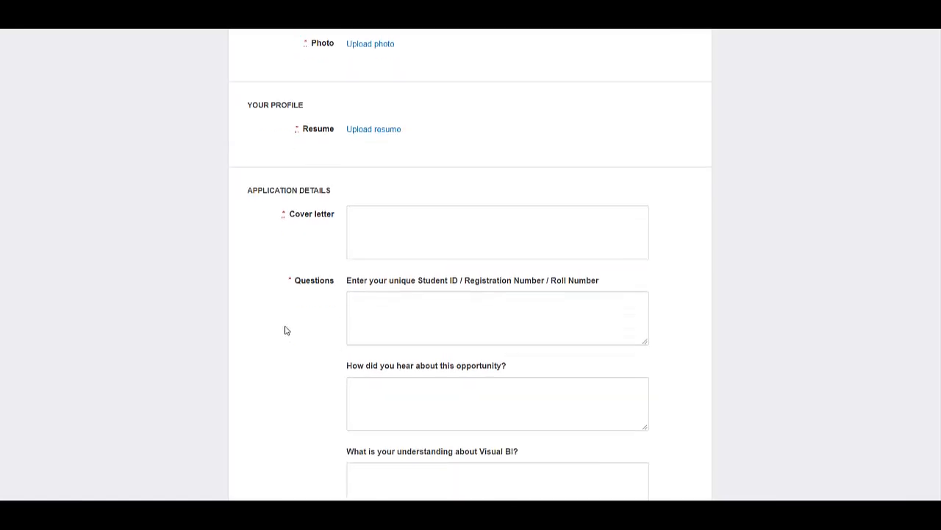
scroll(down, 3)
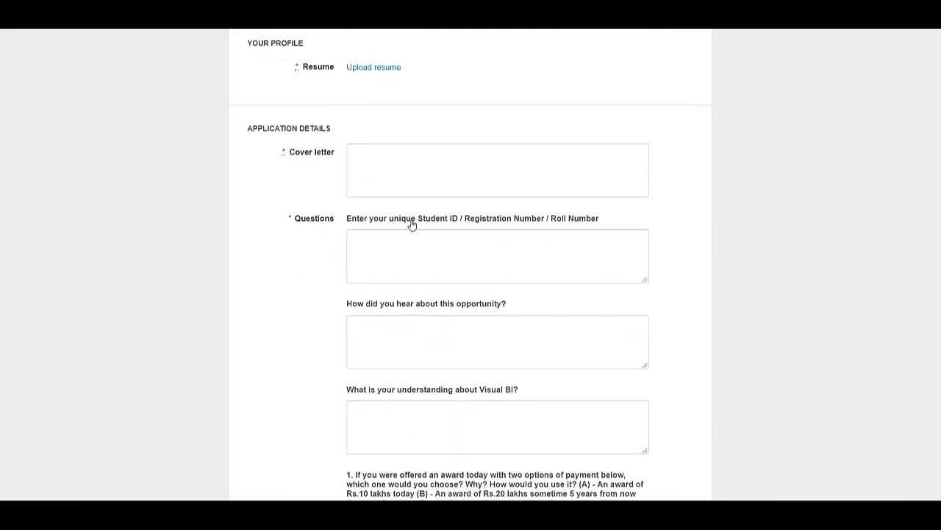
mouse_move(279, 378)
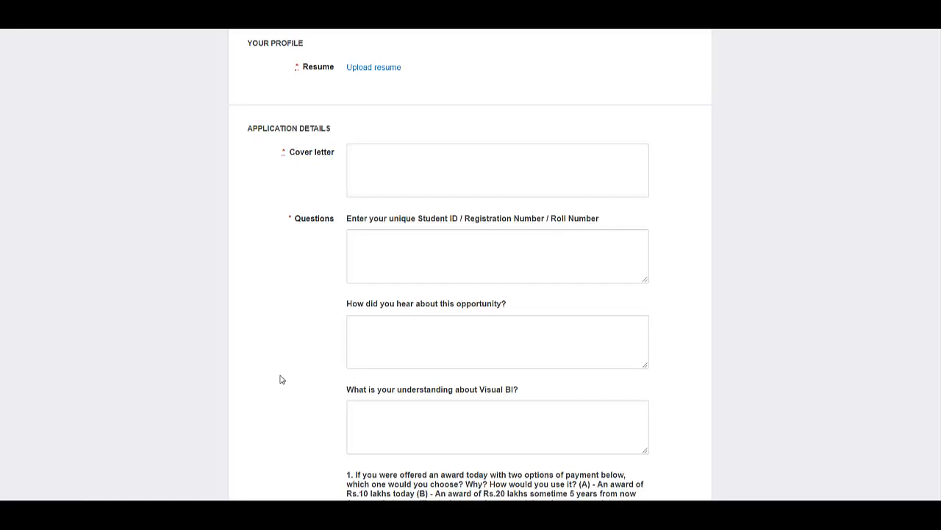
scroll(down, 3)
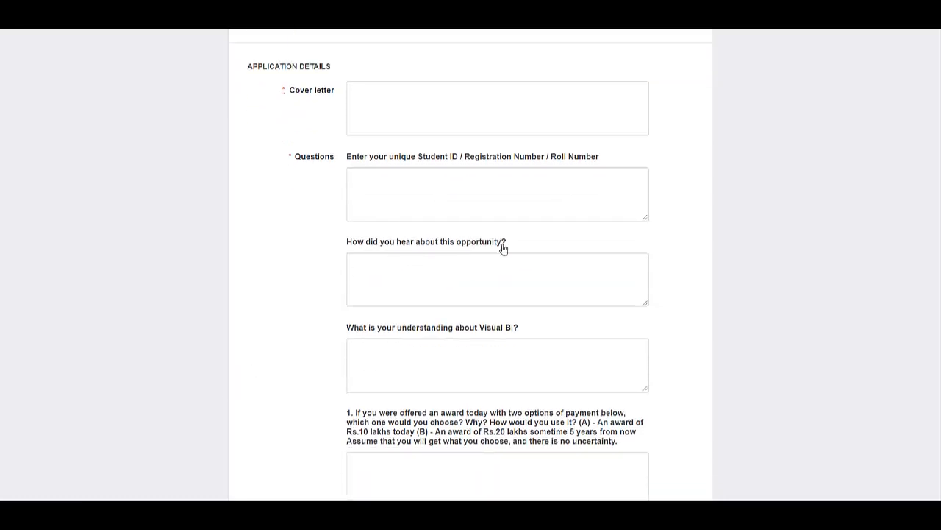
scroll(down, 3)
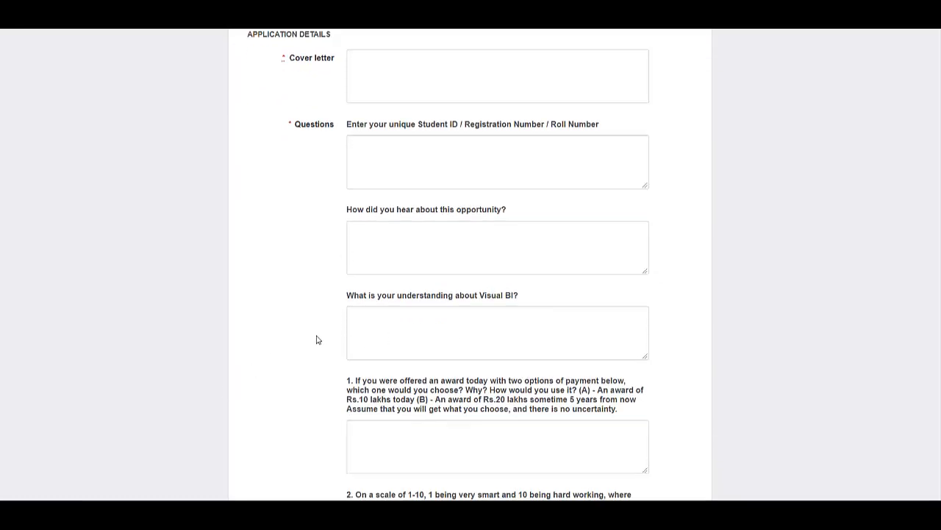
scroll(down, 3)
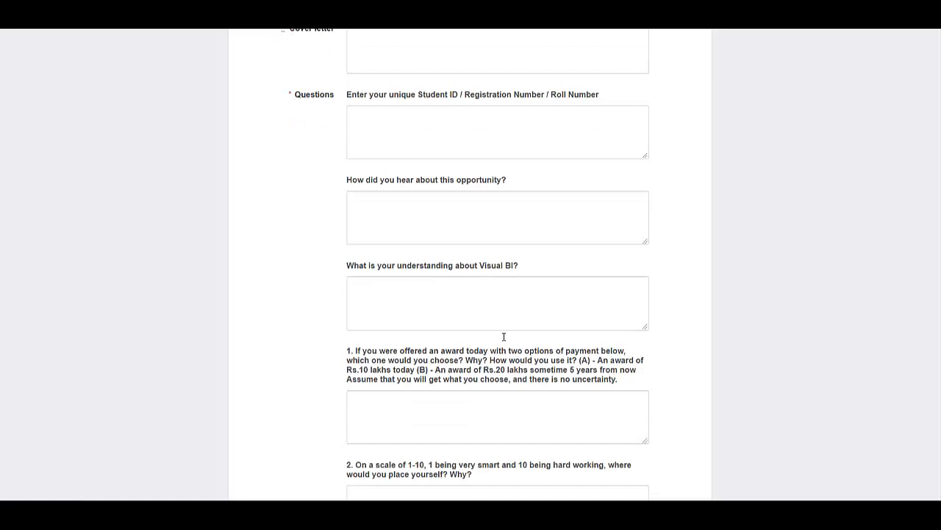
mouse_move(532, 322)
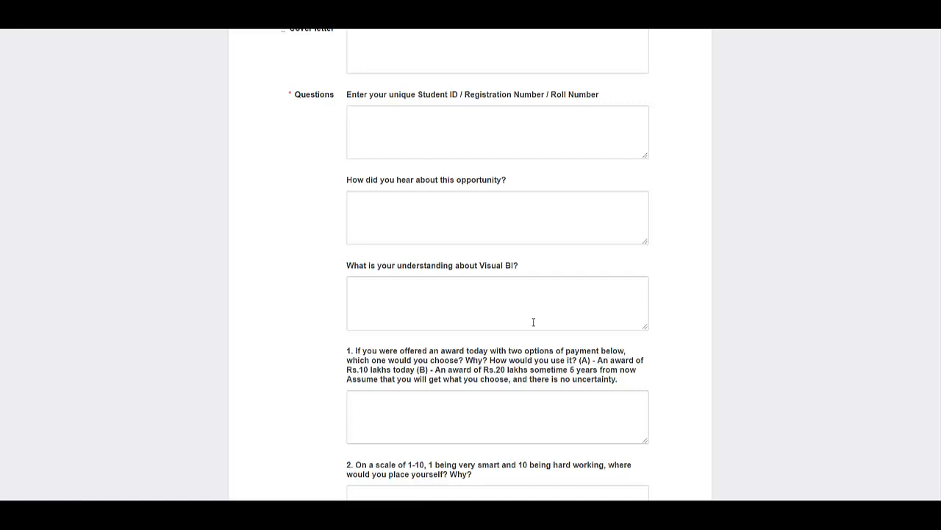
mouse_move(527, 324)
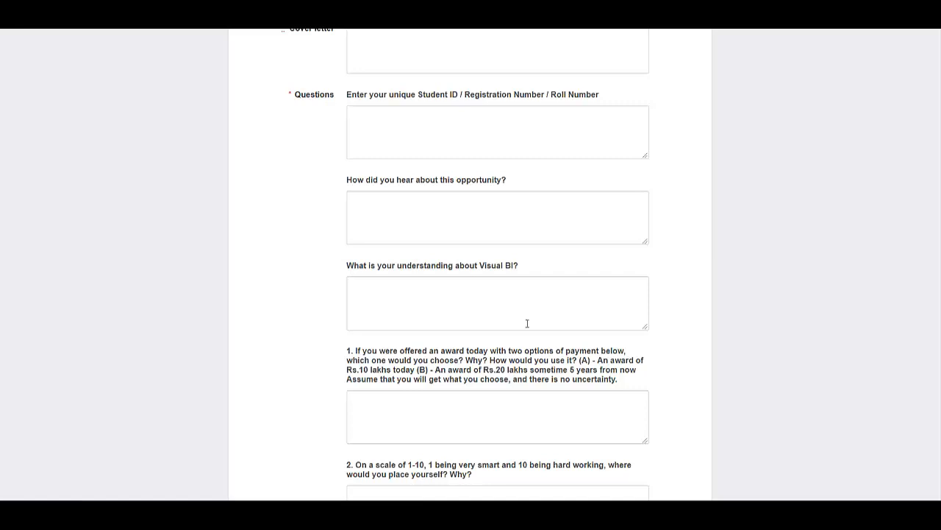
scroll(down, 3)
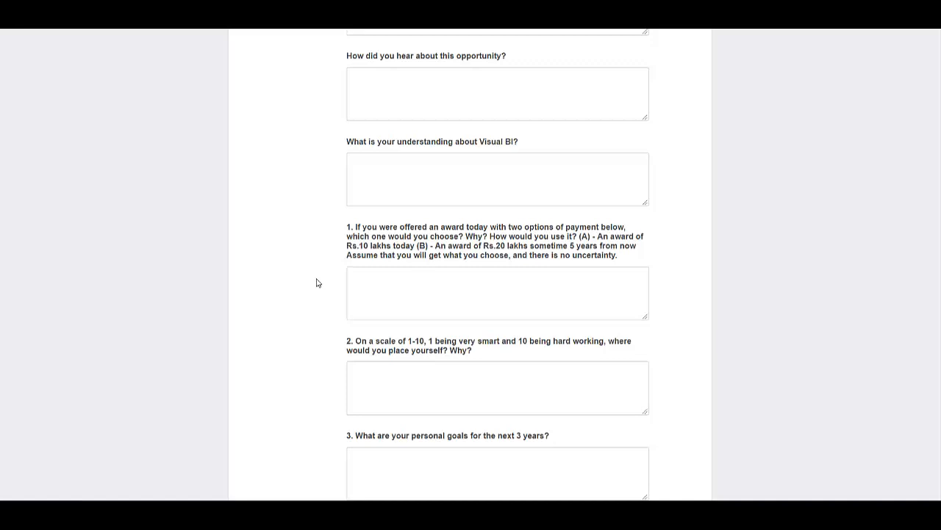
mouse_move(329, 276)
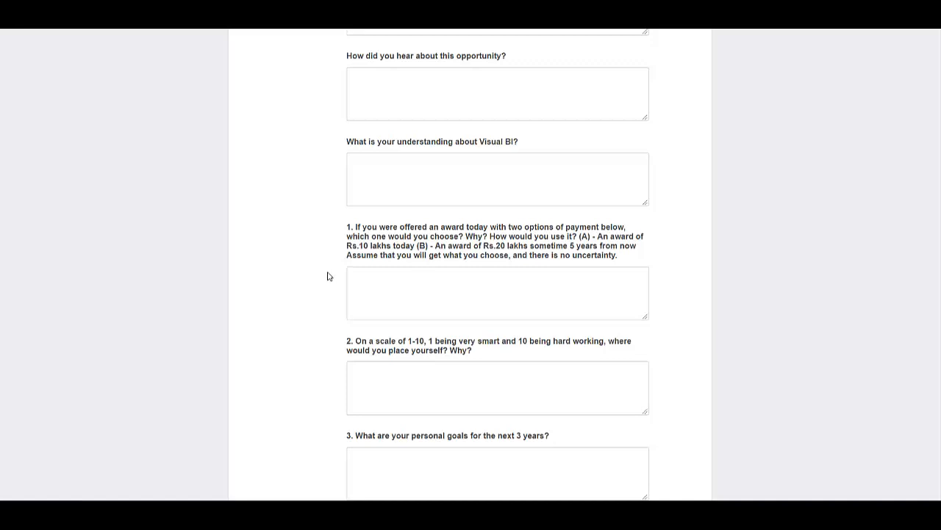
scroll(down, 3)
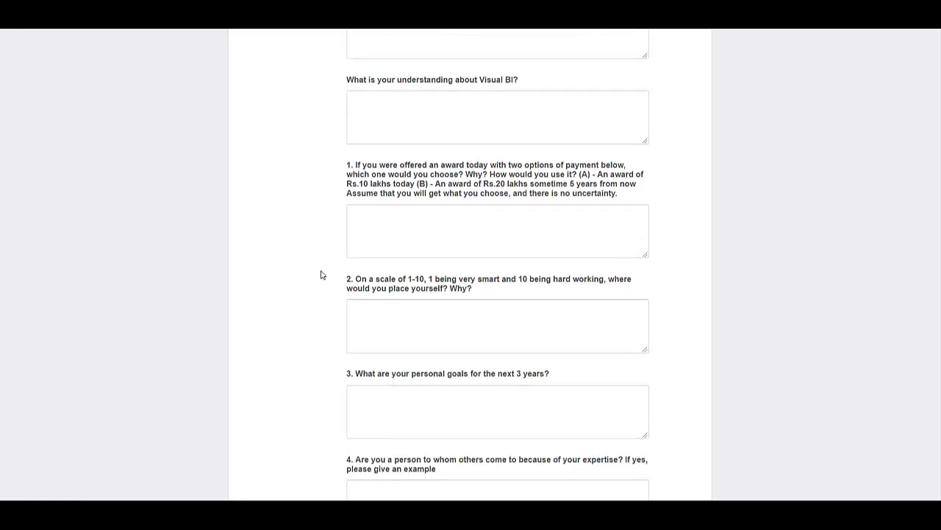
scroll(down, 3)
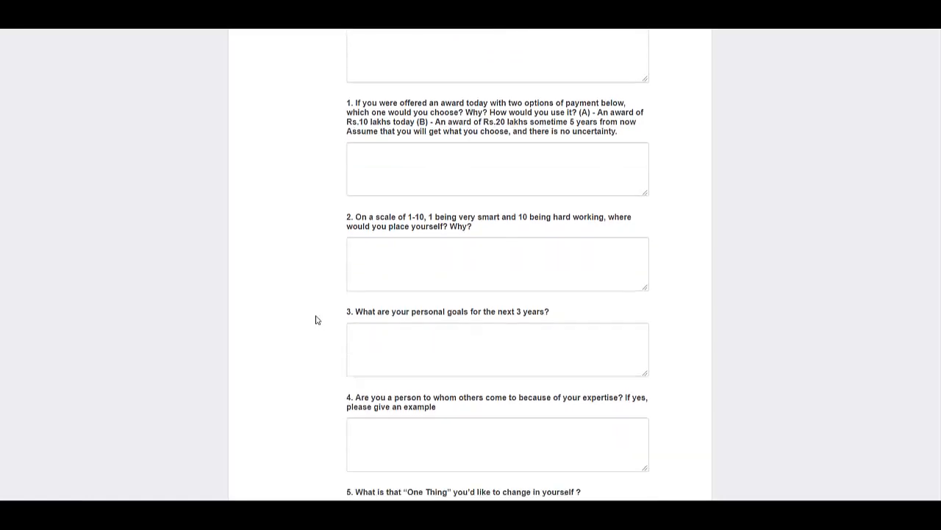
mouse_move(572, 318)
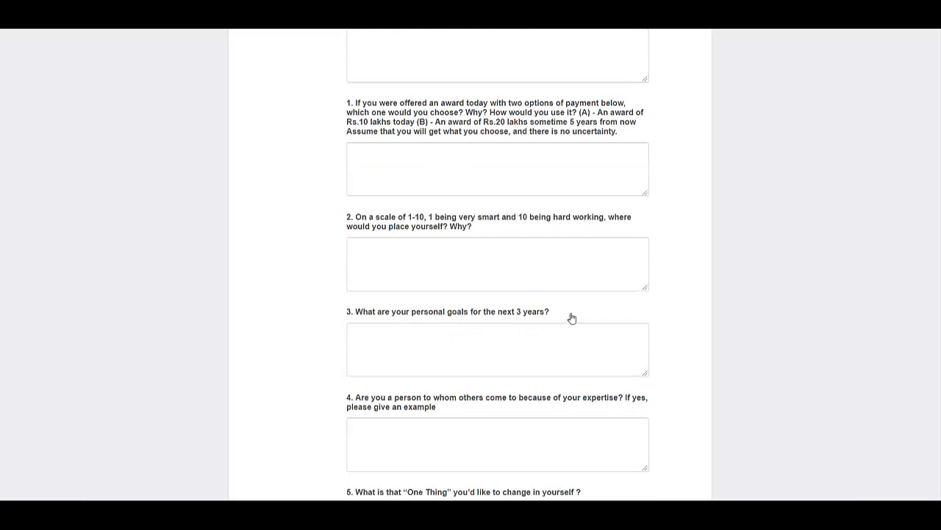
scroll(down, 3)
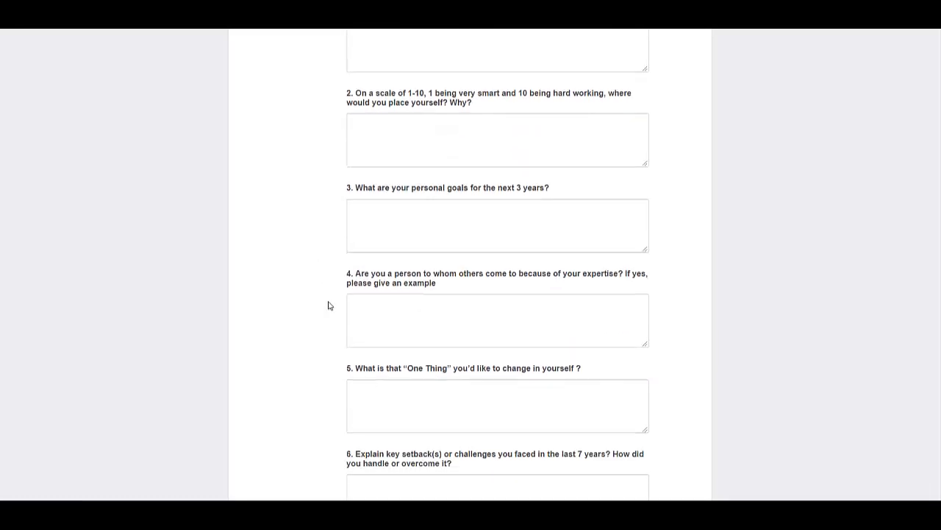
Go through the awards and reach-you questions and confirm having an AADHAAR card number.
scroll(down, 3)
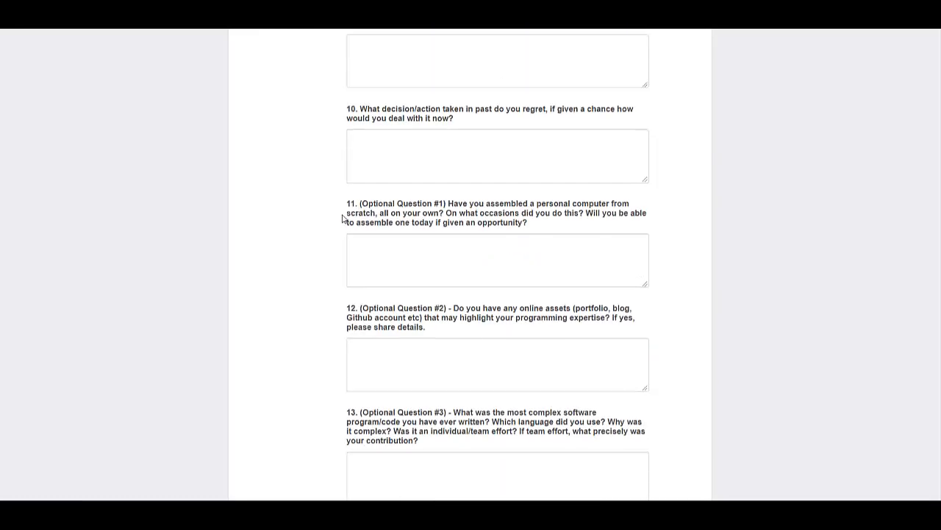
scroll(down, 3)
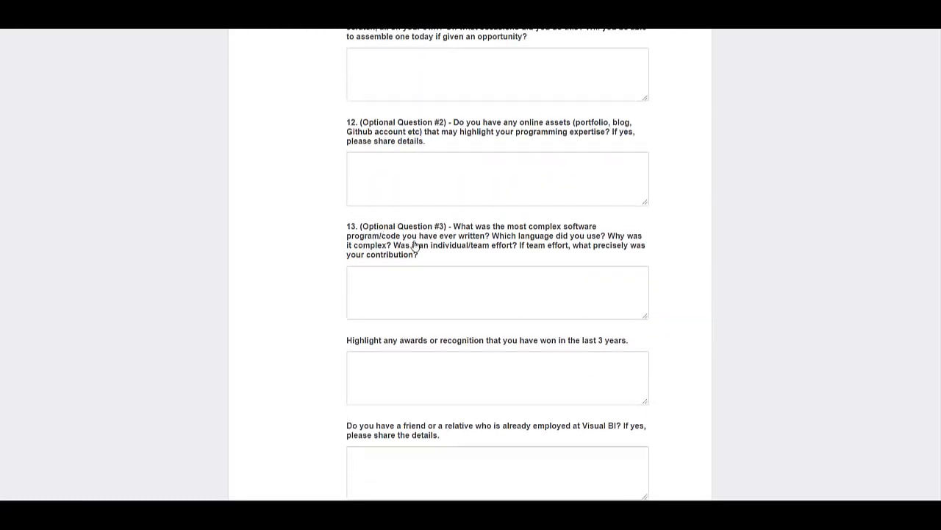
click(497, 376)
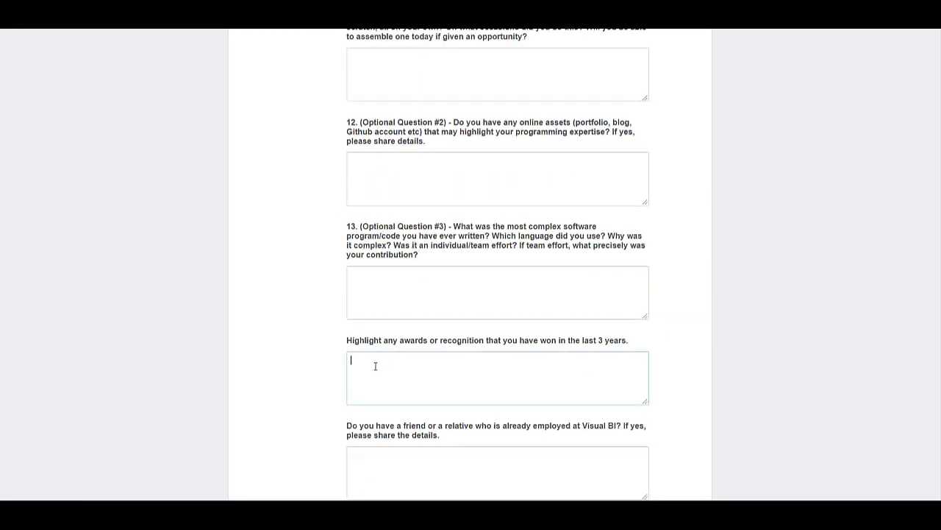
scroll(down, 3)
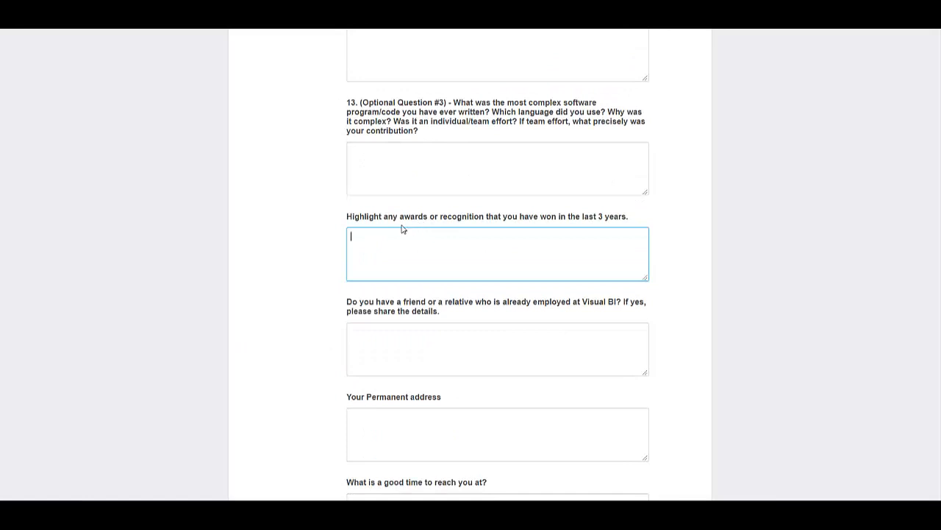
mouse_move(588, 235)
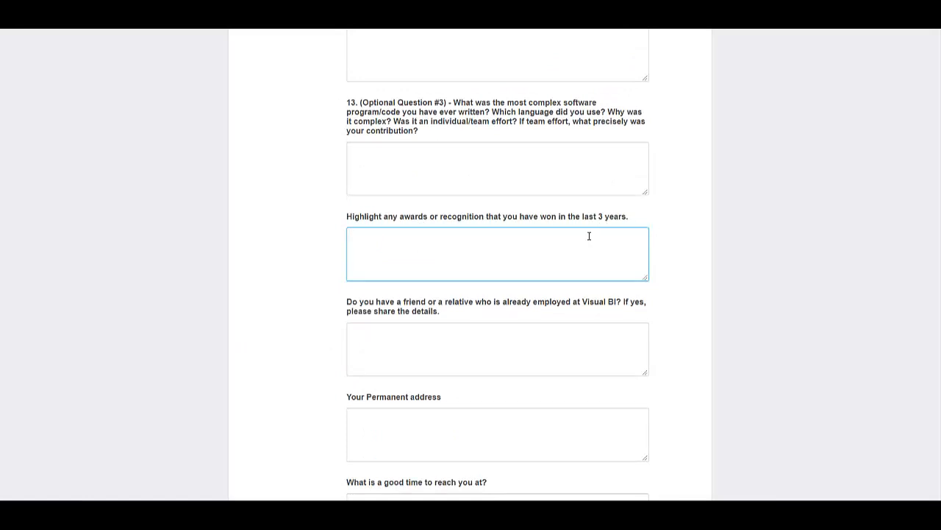
scroll(down, 3)
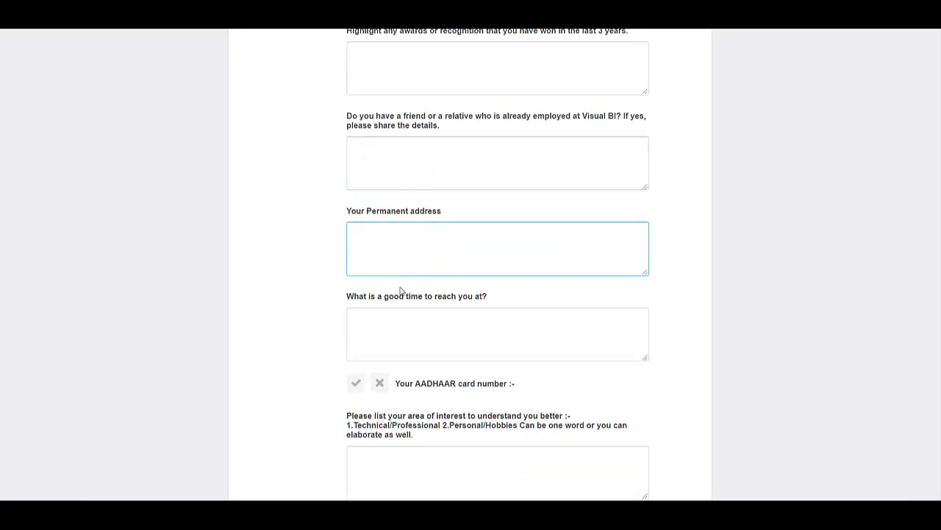
scroll(down, 3)
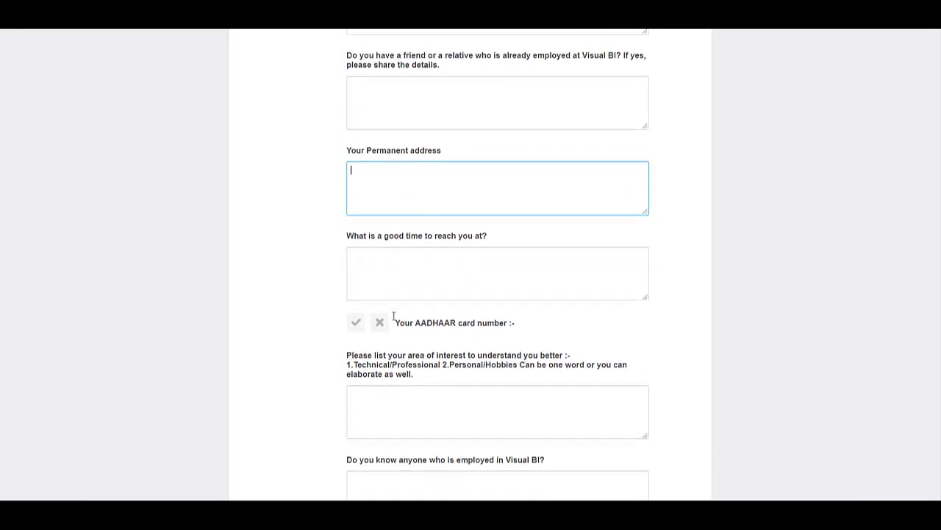
click(497, 272)
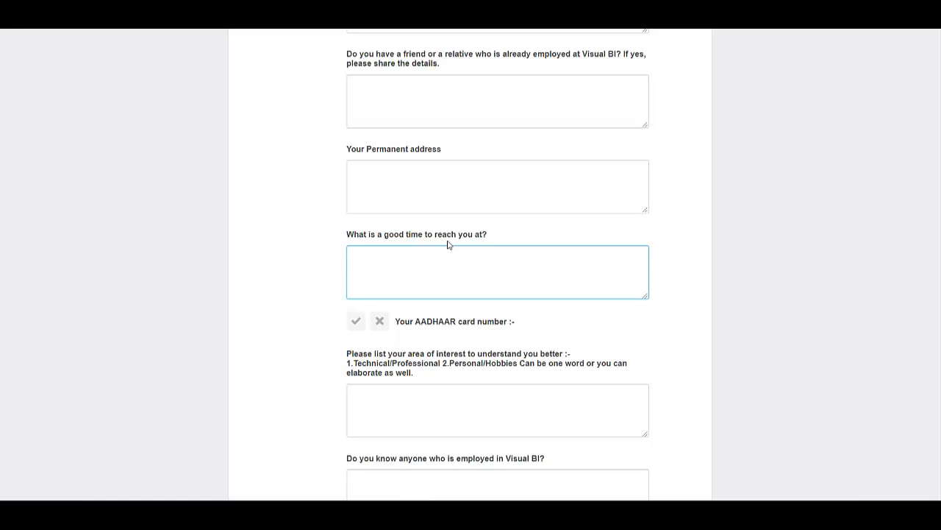
click(356, 321)
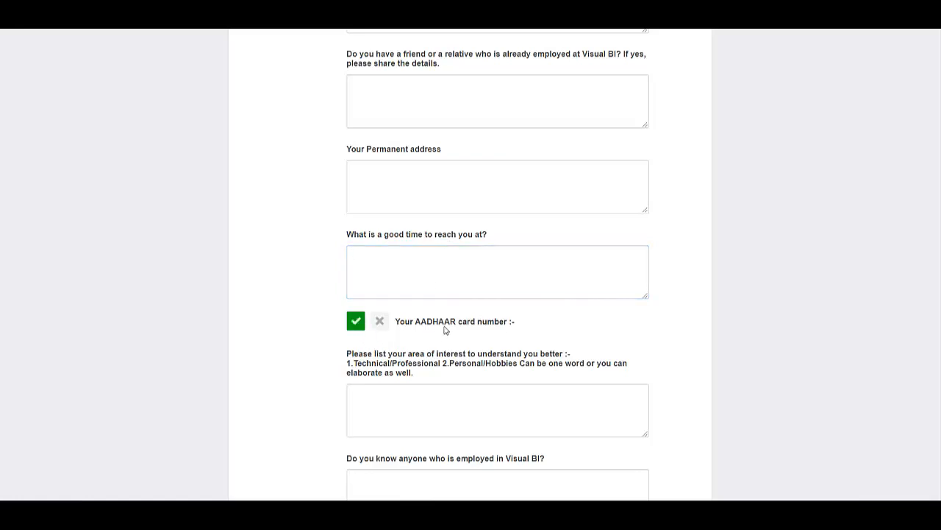
Submit the completed application for the BI Solutions Developer role.
scroll(down, 3)
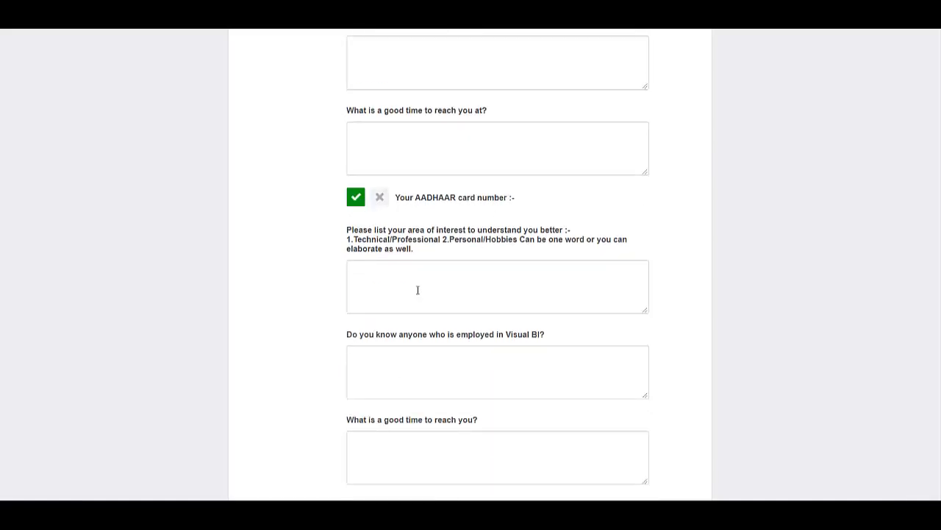
mouse_move(360, 241)
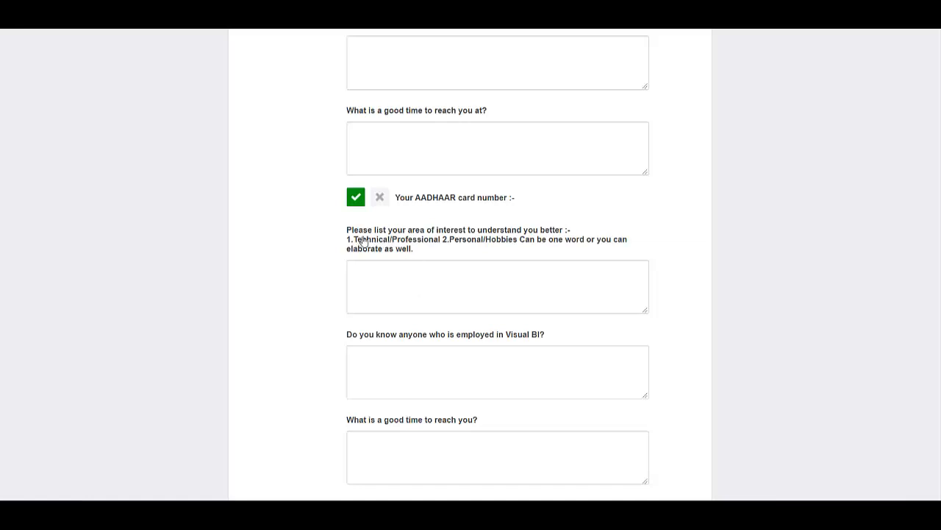
mouse_move(574, 239)
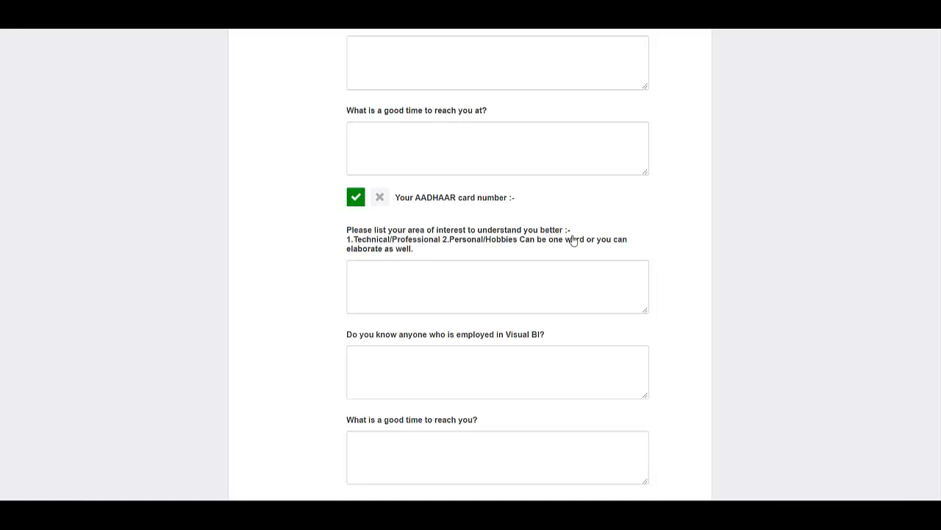
mouse_move(473, 352)
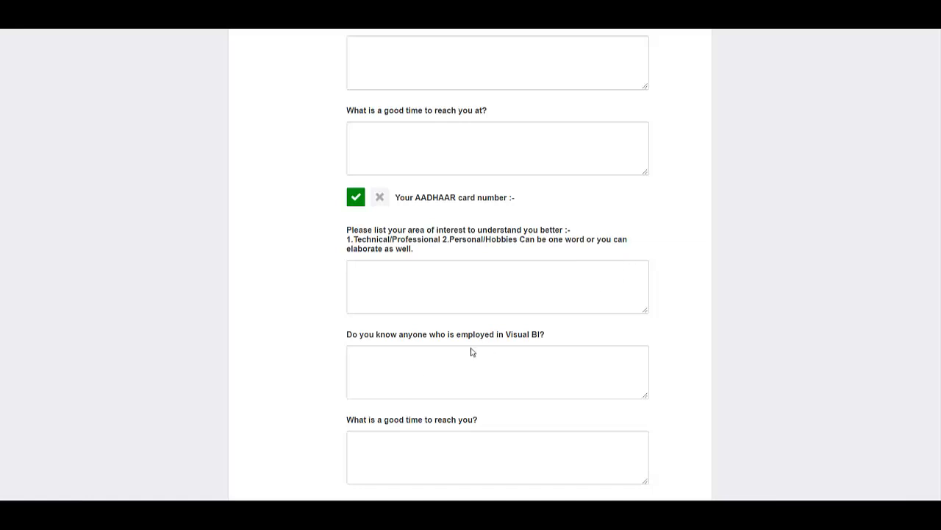
scroll(down, 3)
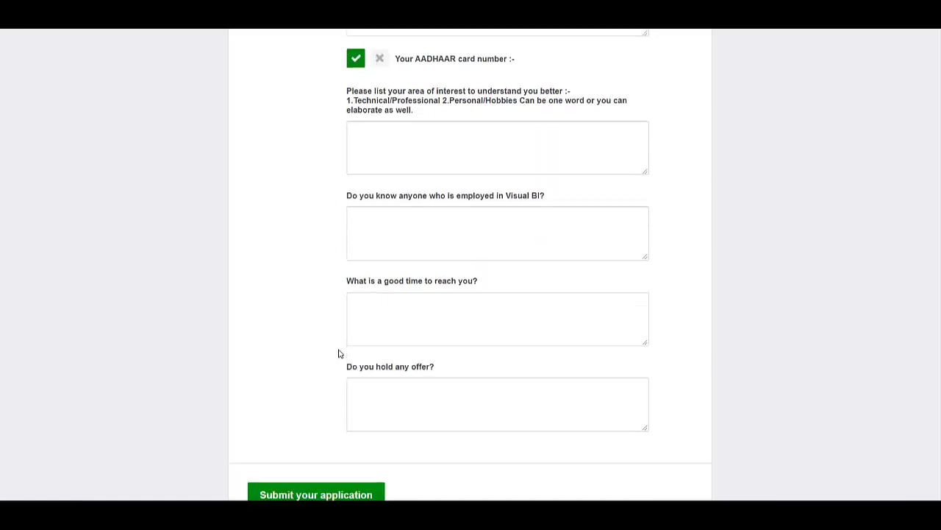
scroll(down, 3)
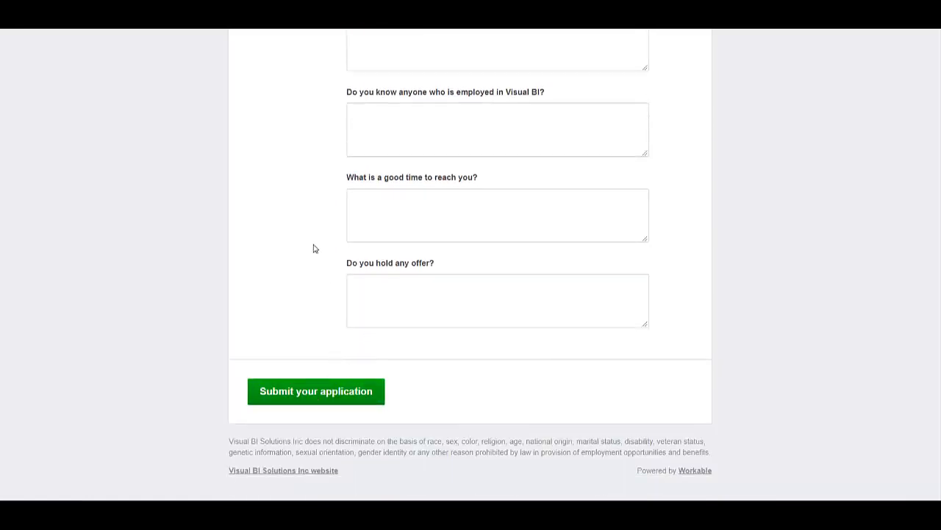
mouse_move(288, 396)
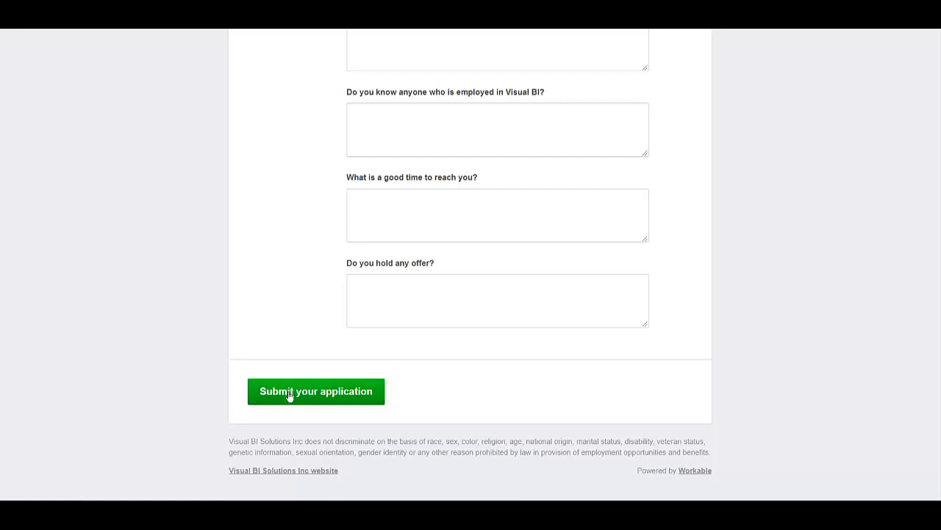
click(314, 391)
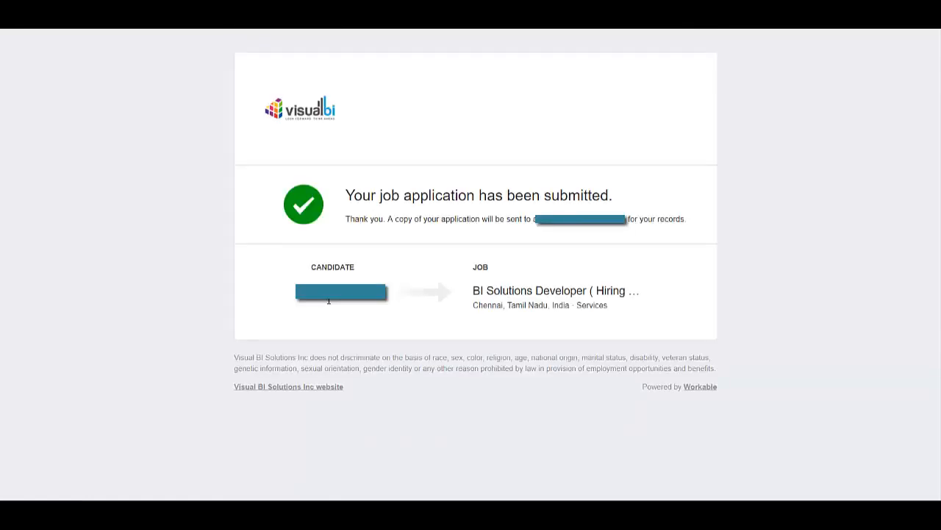
mouse_move(275, 161)
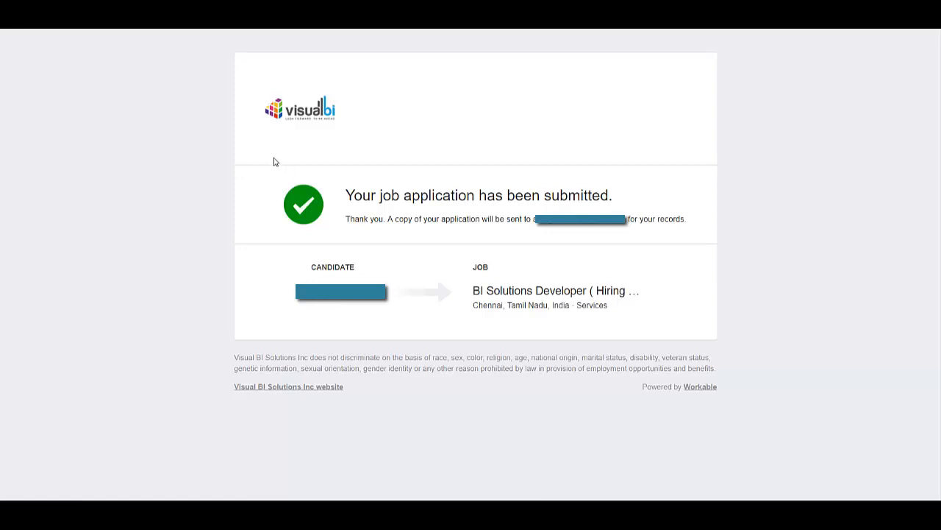
mouse_move(581, 207)
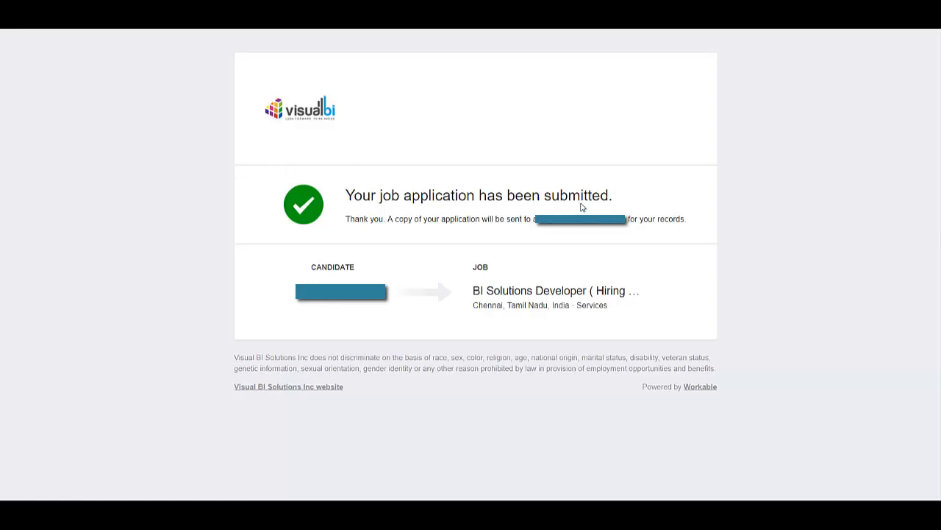
mouse_move(397, 230)
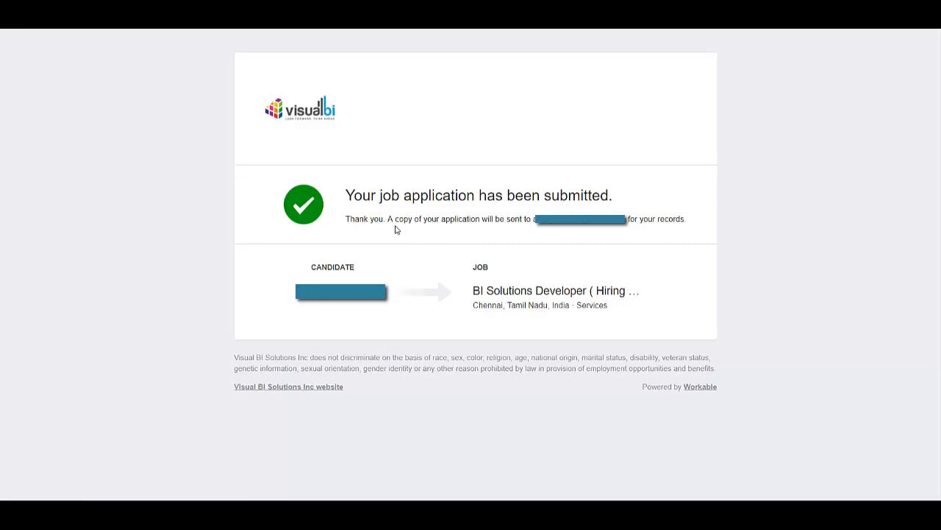
mouse_move(542, 227)
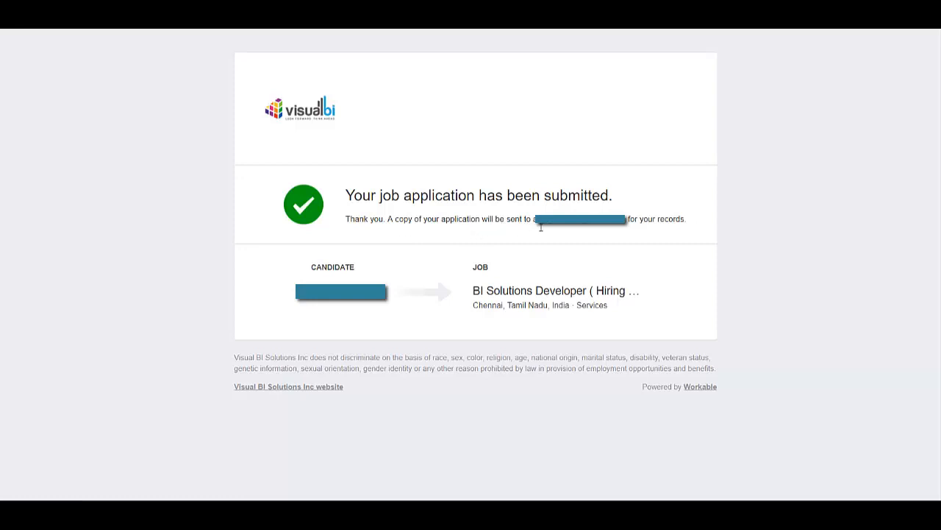
mouse_move(419, 309)
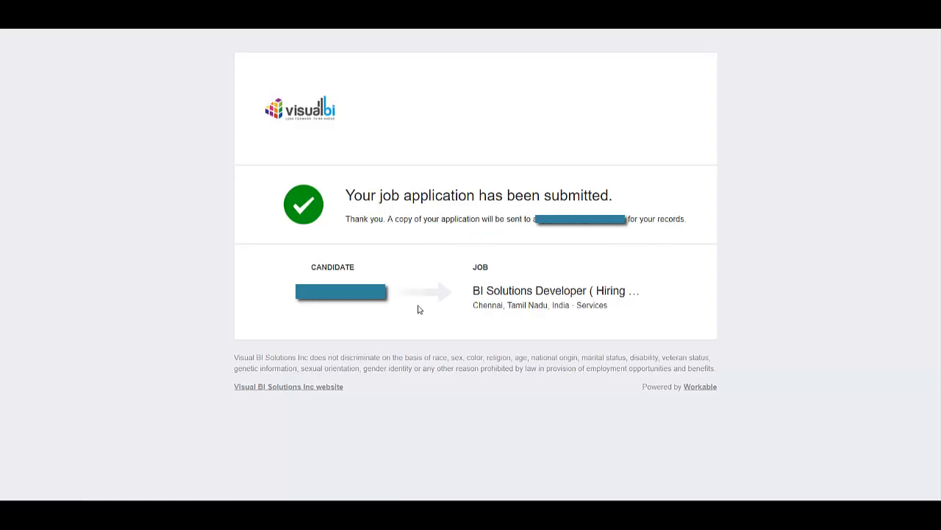
mouse_move(378, 276)
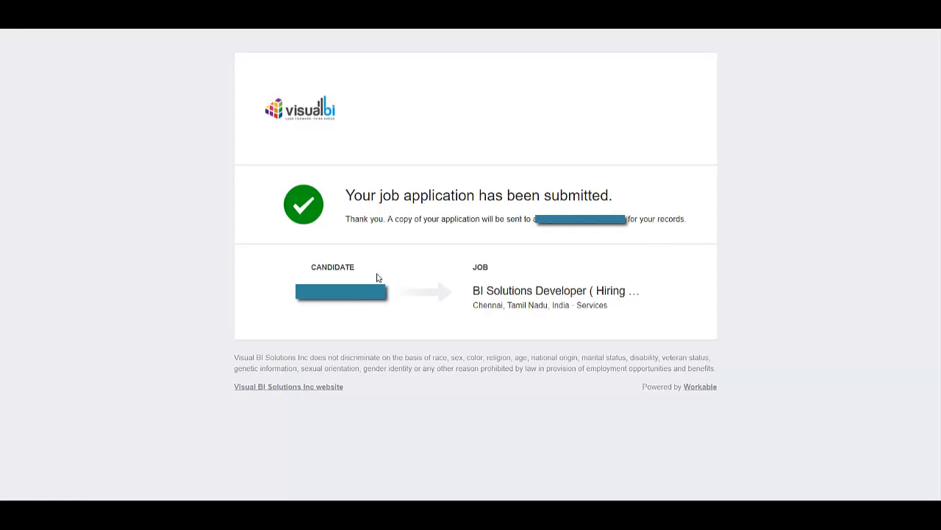
mouse_move(512, 320)
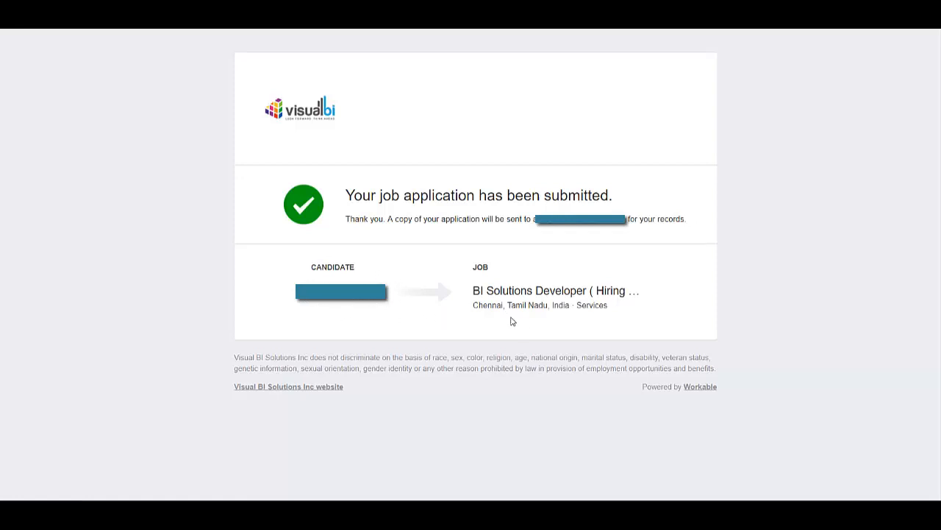
mouse_move(761, 308)
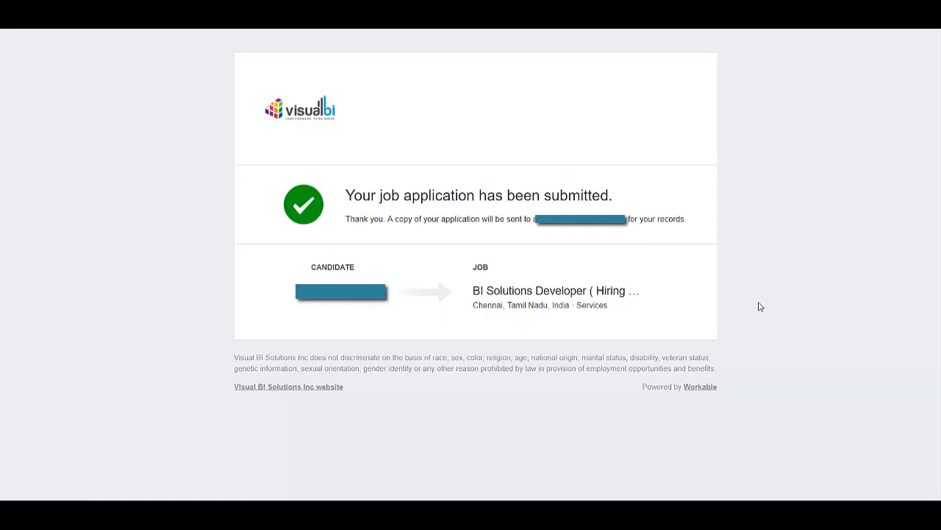